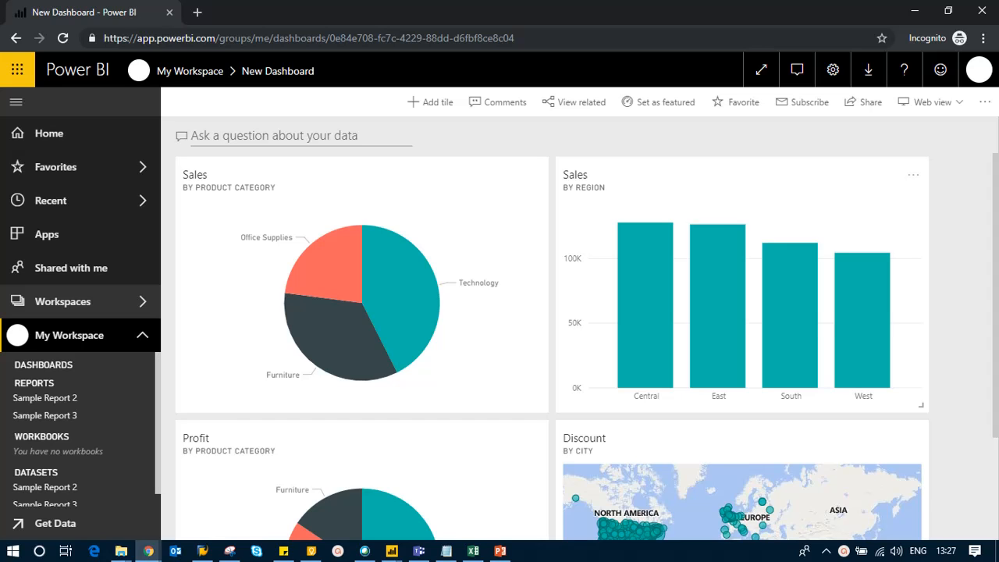
Ask Q&A for 'top 5 cities by profit', giving a bar chart led by New York City
{"action": "scroll", "scroll_direction": "down", "scroll_amount": 3}
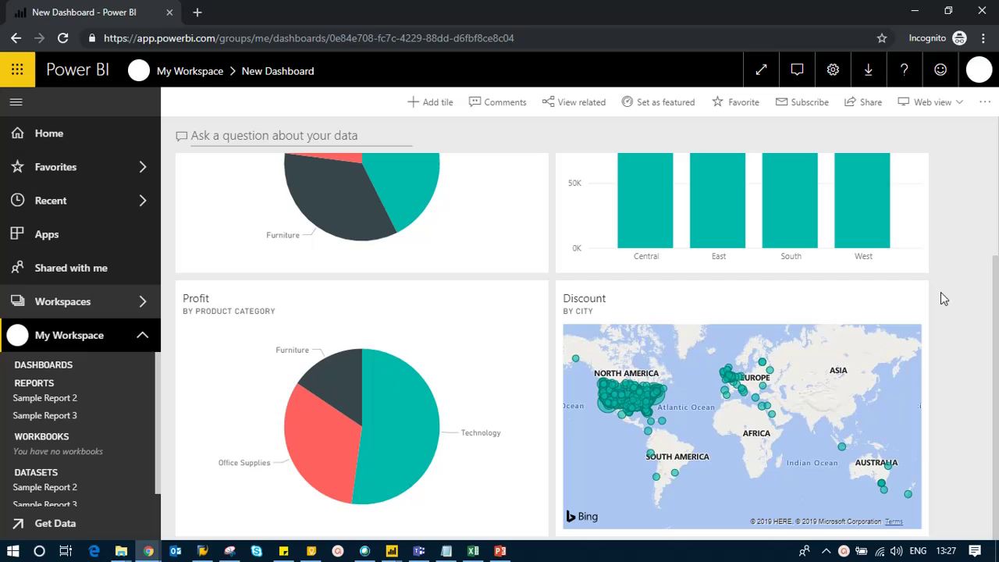
{"action": "scroll", "scroll_direction": "up", "scroll_amount": 3}
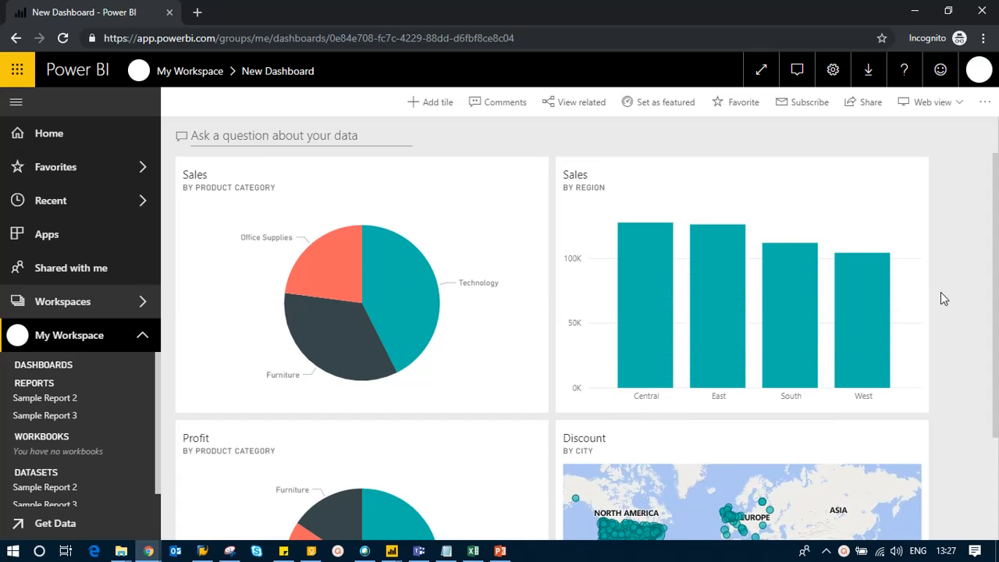
{"action": "mouse_move", "coordinate": [363, 175]}
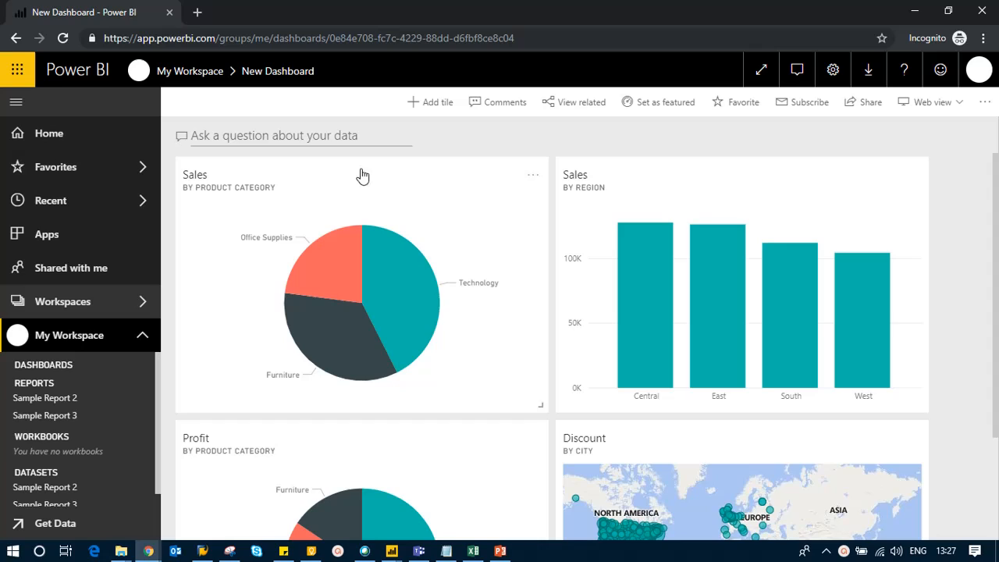
{"action": "mouse_move", "coordinate": [248, 143]}
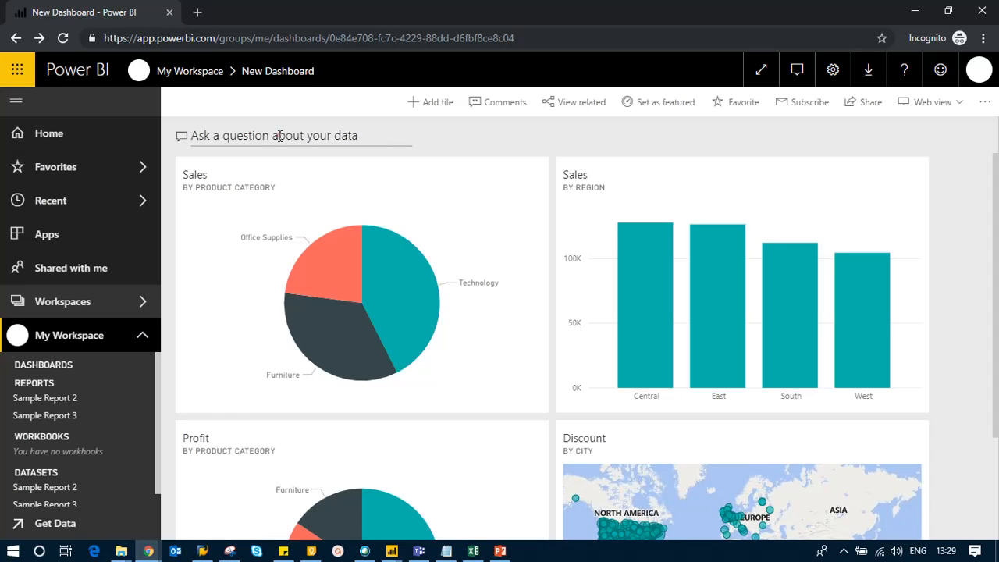
{"action": "left_click", "coordinate": [274, 135]}
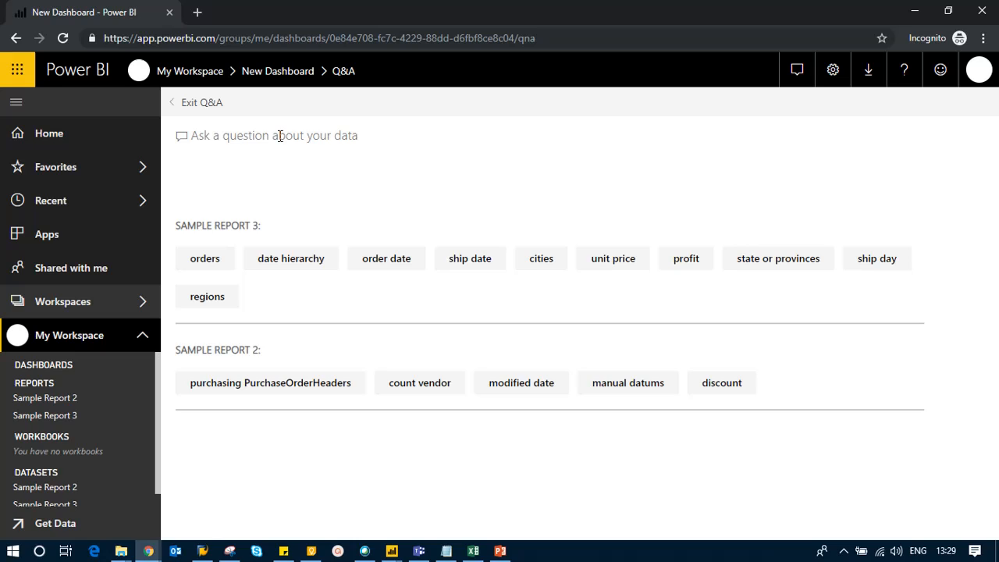
{"action": "type", "text": "top 5"}
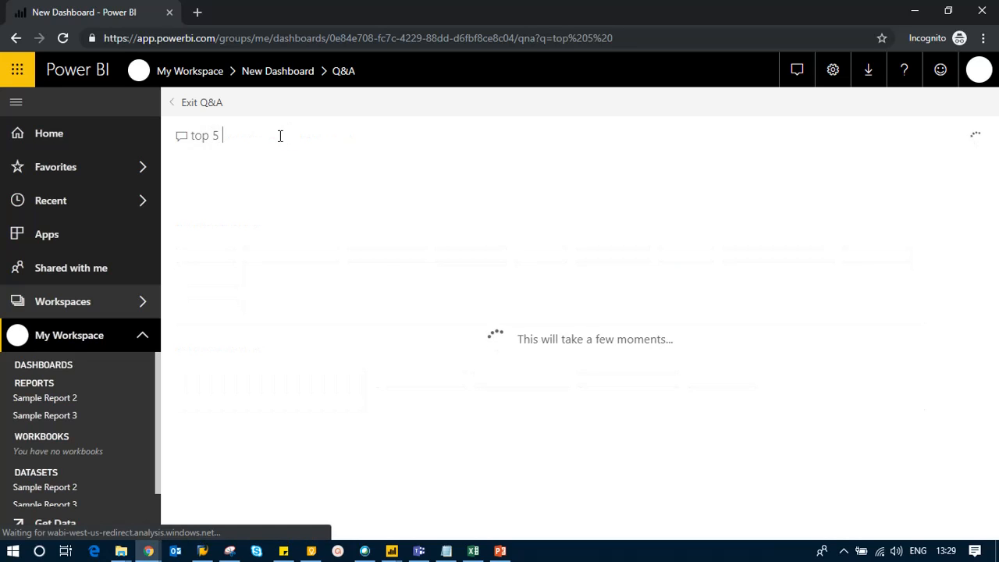
{"action": "type", "text": "cities"}
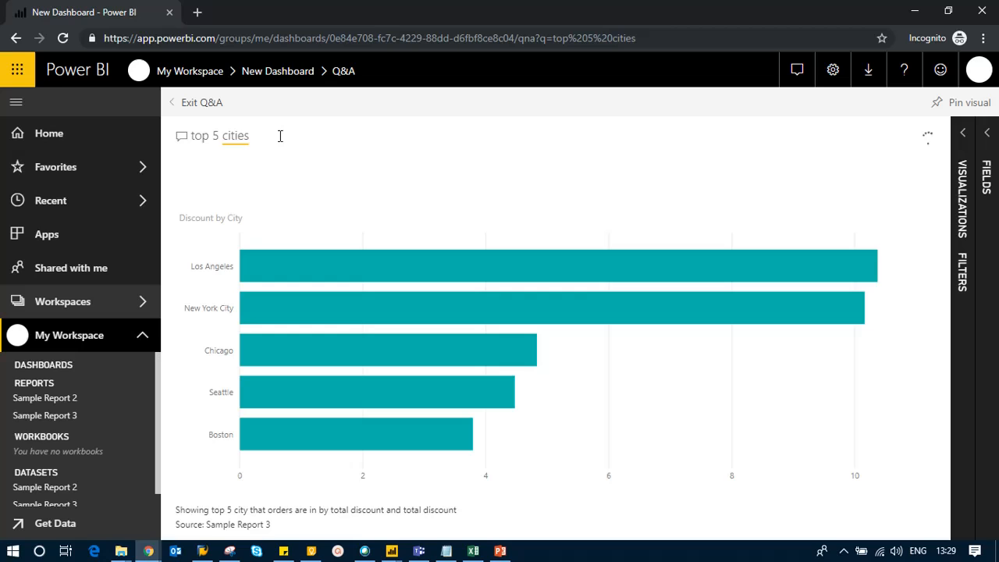
{"action": "mouse_move", "coordinate": [230, 237]}
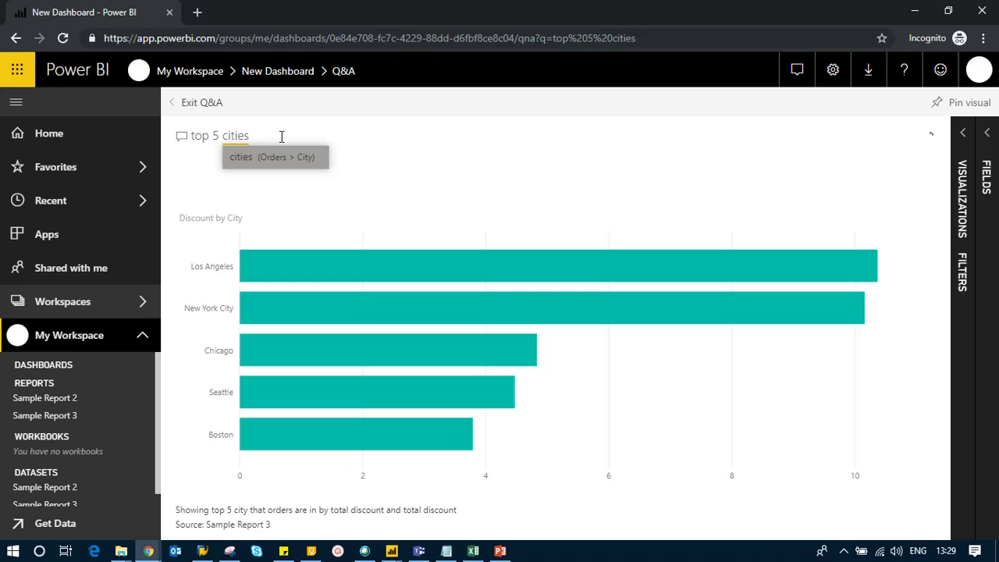
{"action": "type", "text": "w"}
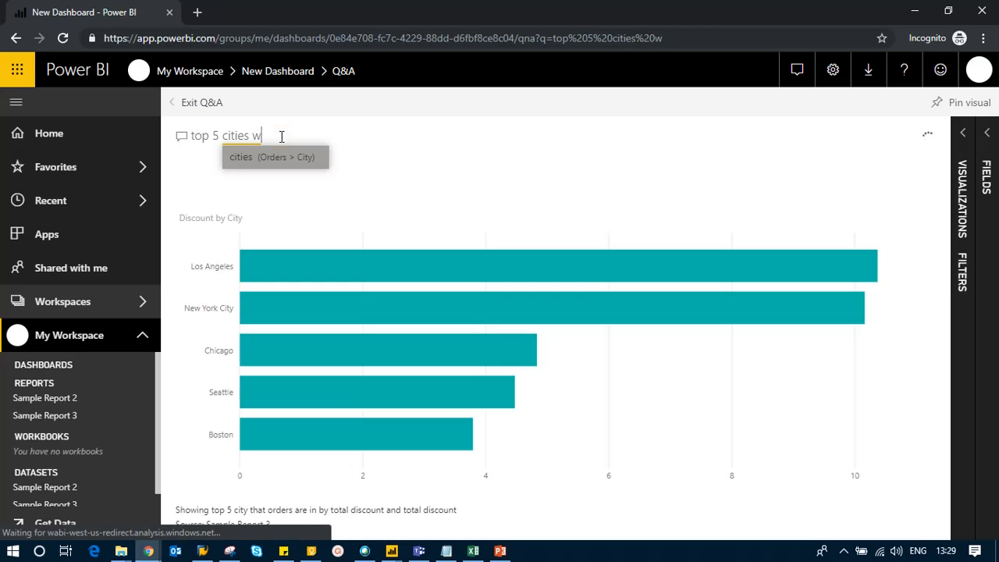
{"action": "type", "text": "by p"}
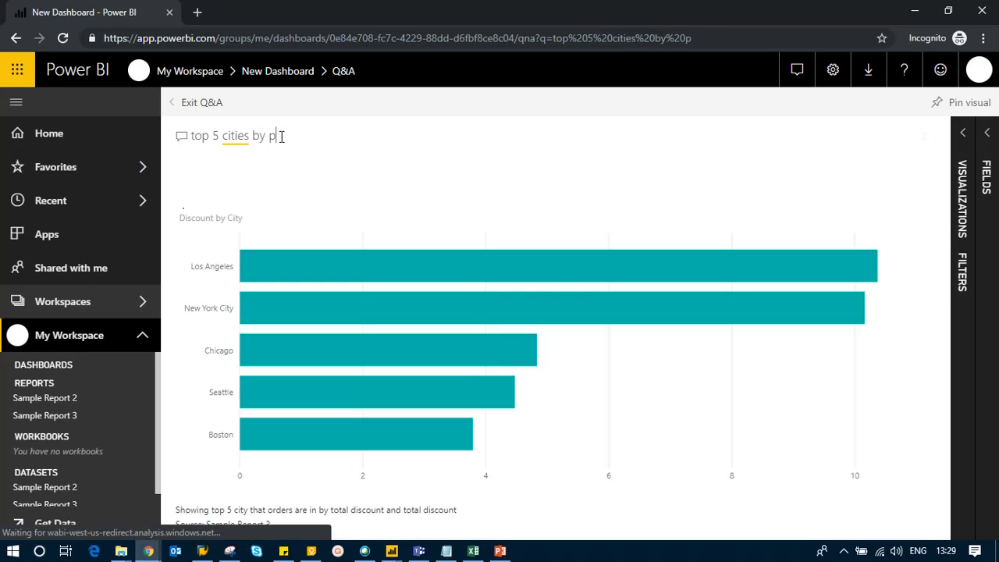
{"action": "type", "text": "rofit"}
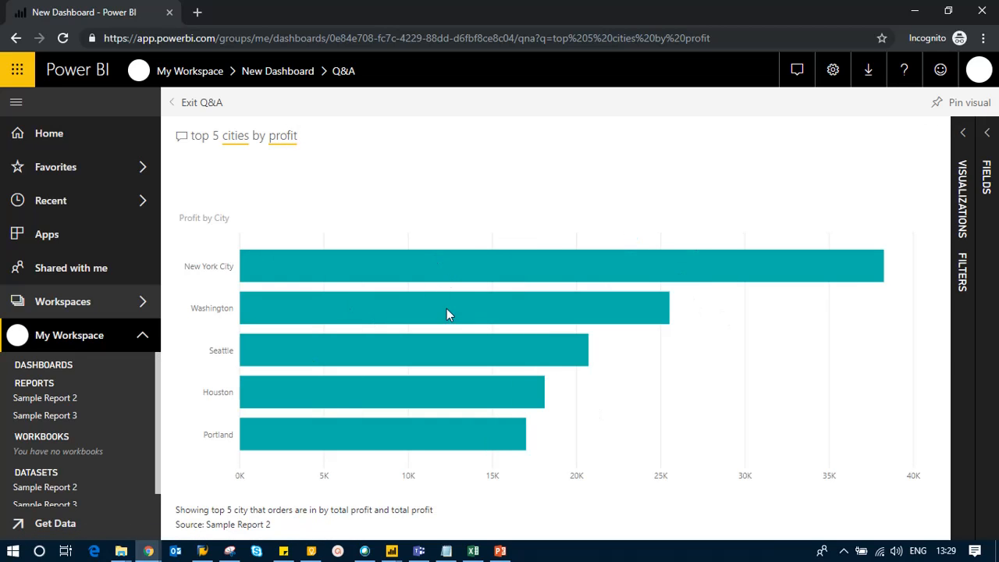
{"action": "mouse_move", "coordinate": [229, 186]}
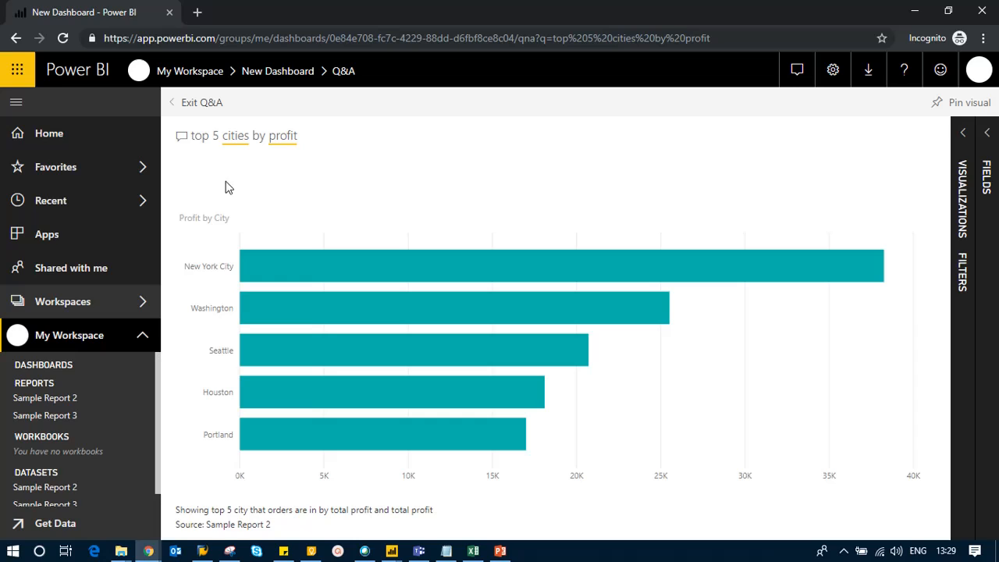
{"action": "mouse_move", "coordinate": [252, 176]}
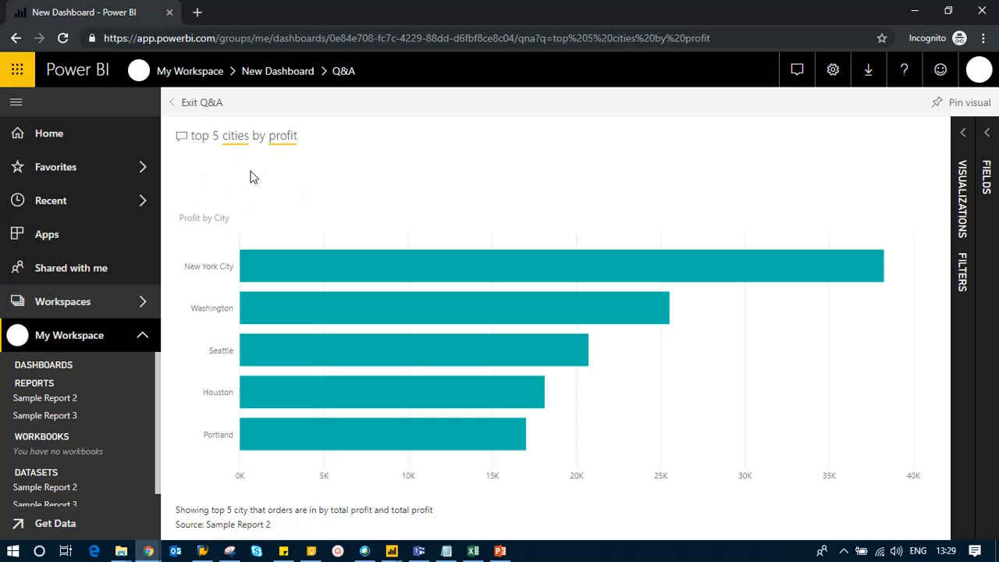
{"action": "mouse_move", "coordinate": [944, 108]}
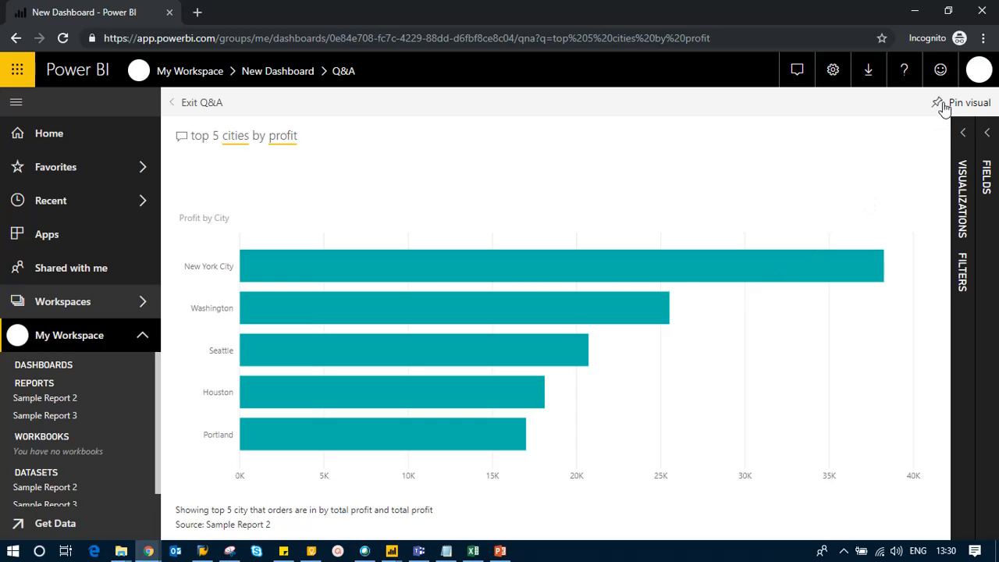
{"action": "mouse_move", "coordinate": [386, 353]}
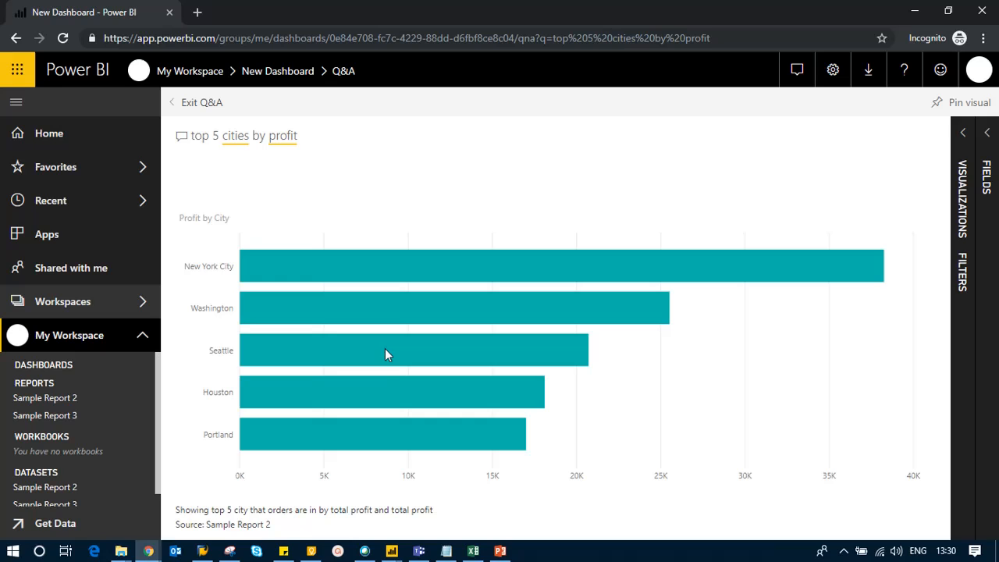
{"action": "mouse_move", "coordinate": [968, 102]}
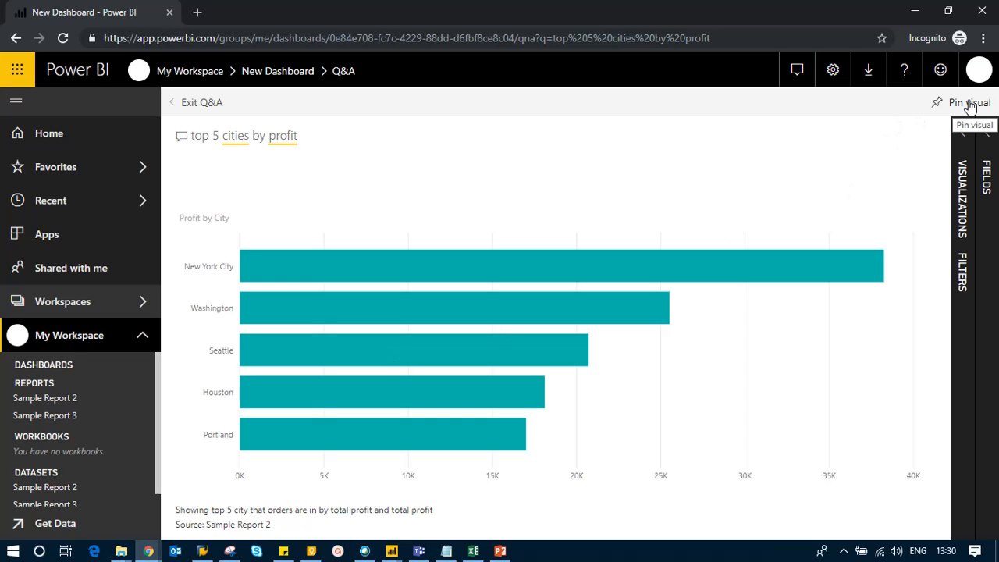
Pin the top 5 cities by profit bar chart to the existing New Dashboard
{"action": "left_click", "coordinate": [970, 102]}
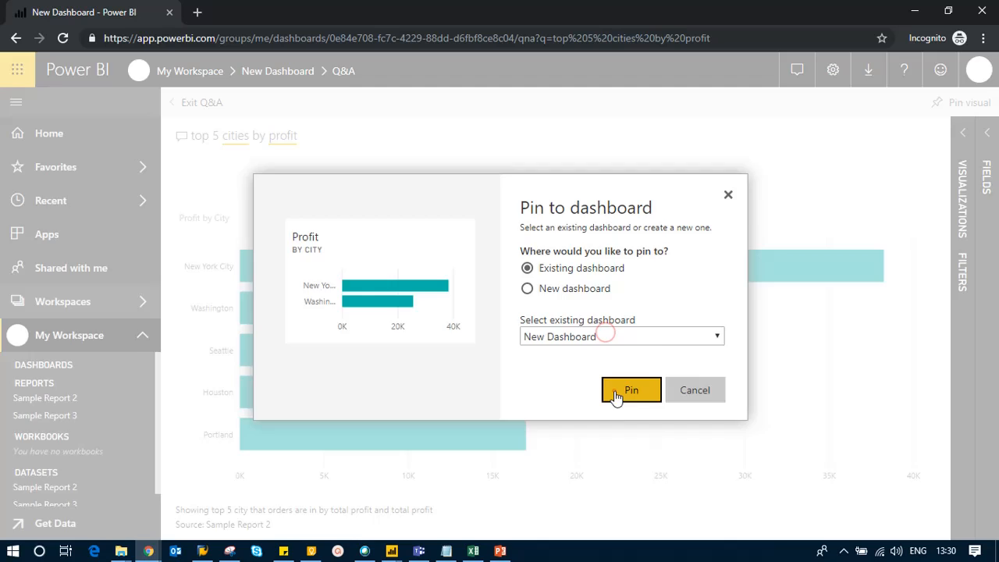
{"action": "left_click", "coordinate": [631, 389]}
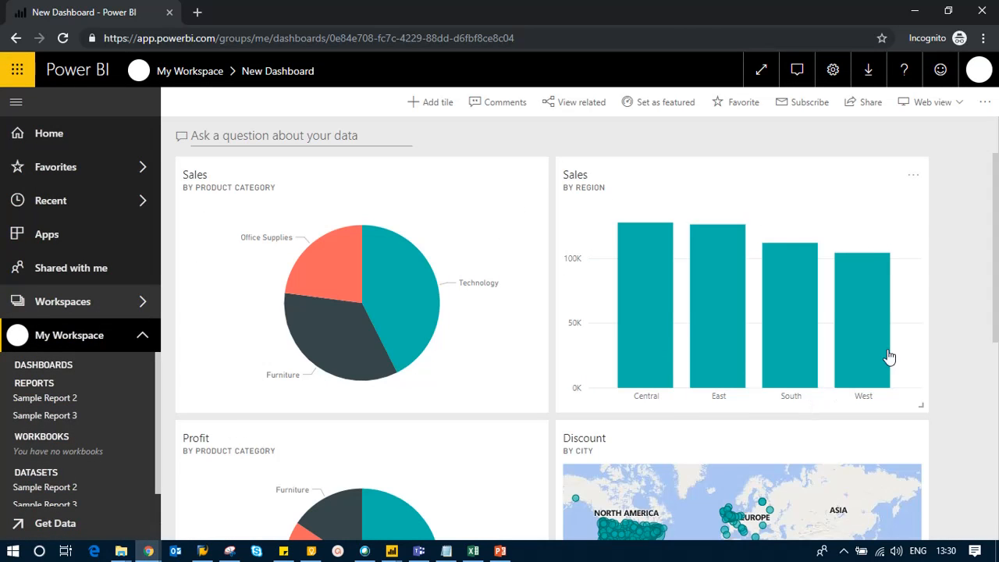
{"action": "scroll", "scroll_direction": "down", "scroll_amount": 3}
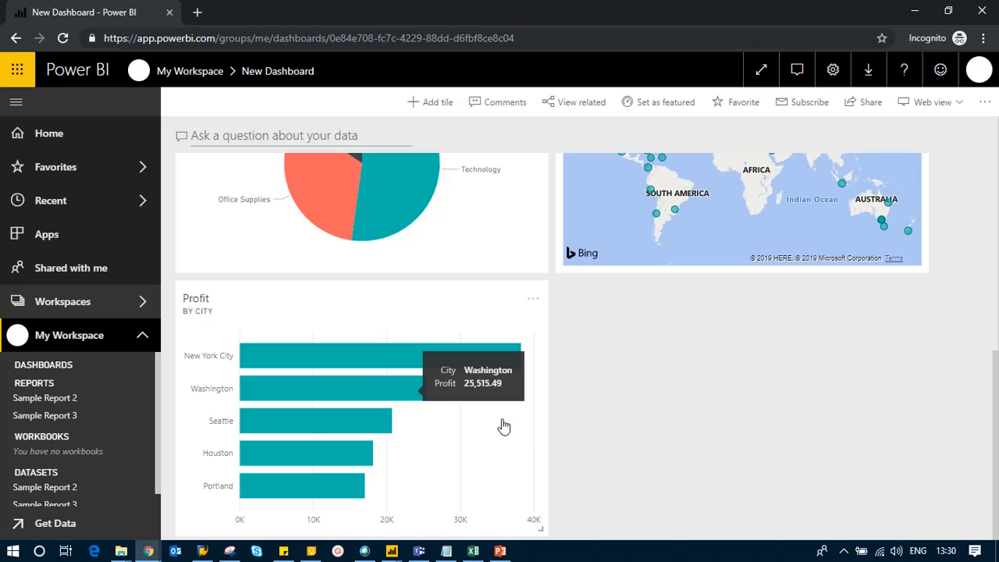
{"action": "scroll", "scroll_direction": "up", "scroll_amount": 3}
{"action": "type", "text": "tot"}
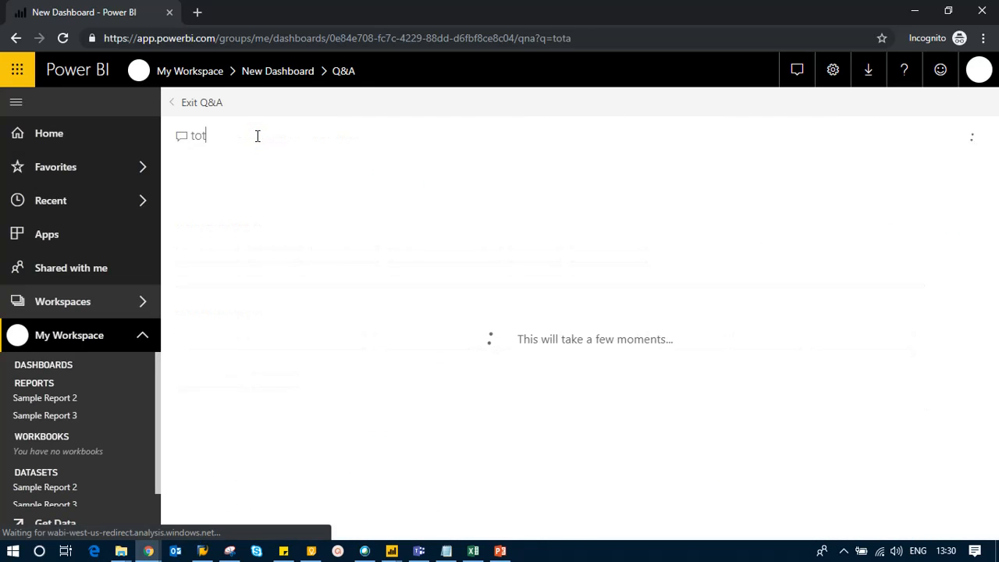
Ask for total order sale (8,951,931.32), pin it, and return to New Dashboard
{"action": "type", "text": "al sale"}
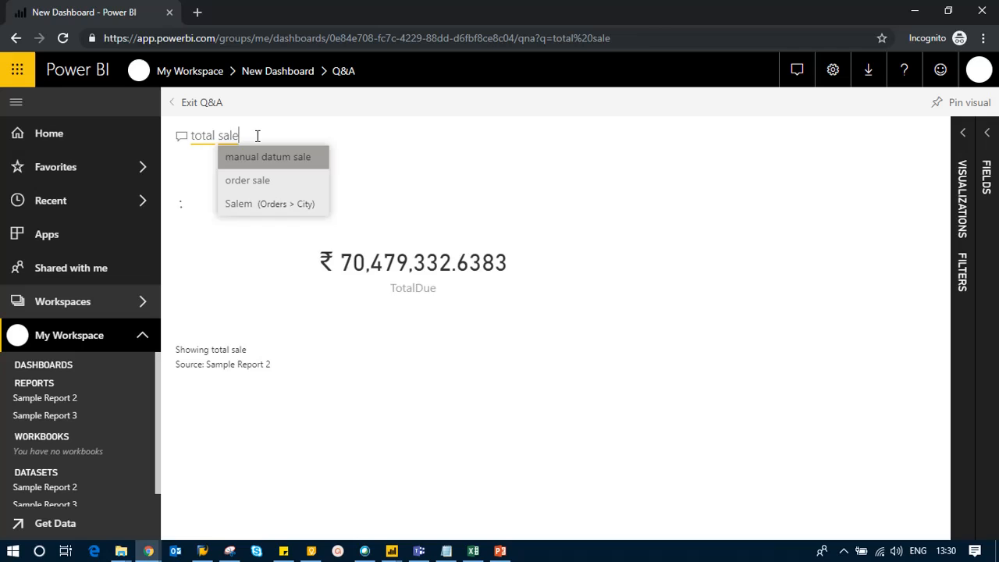
{"action": "left_click", "coordinate": [247, 180]}
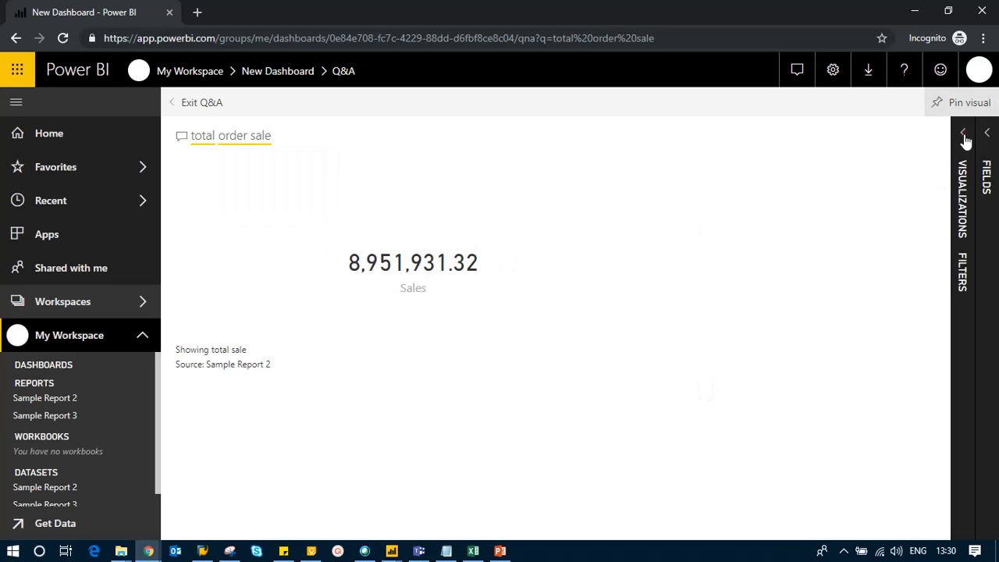
{"action": "left_click", "coordinate": [963, 133]}
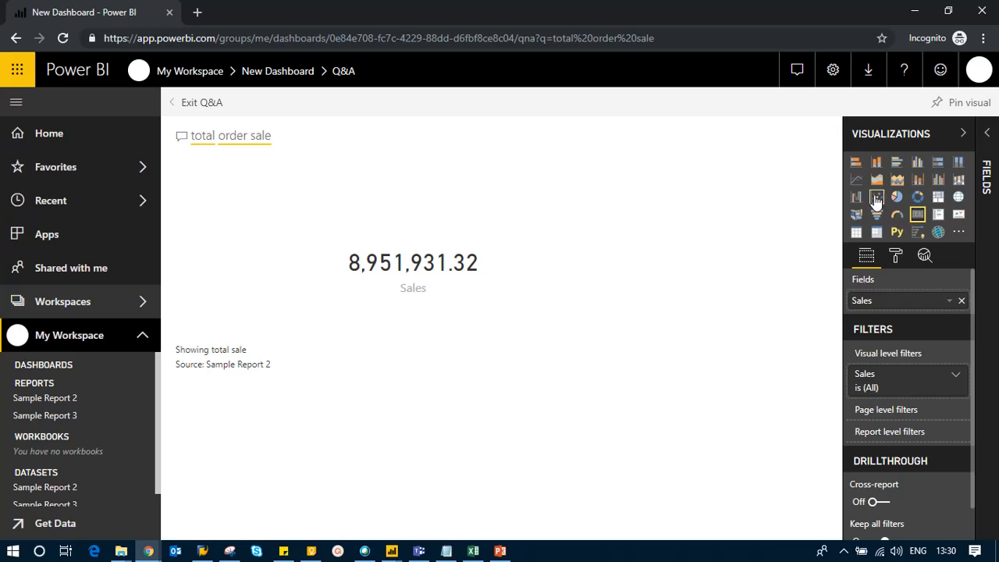
{"action": "mouse_move", "coordinate": [960, 142]}
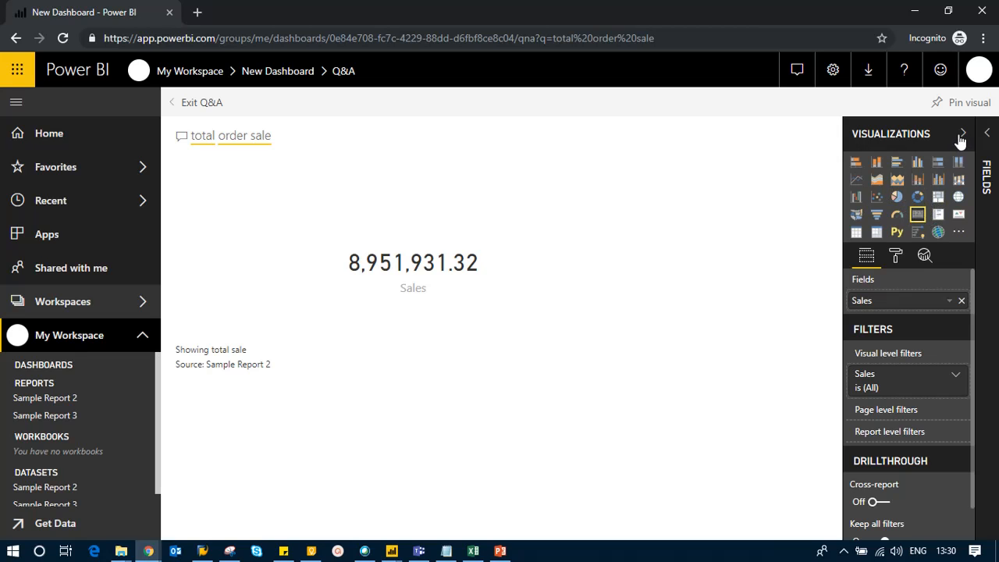
{"action": "left_click", "coordinate": [962, 132]}
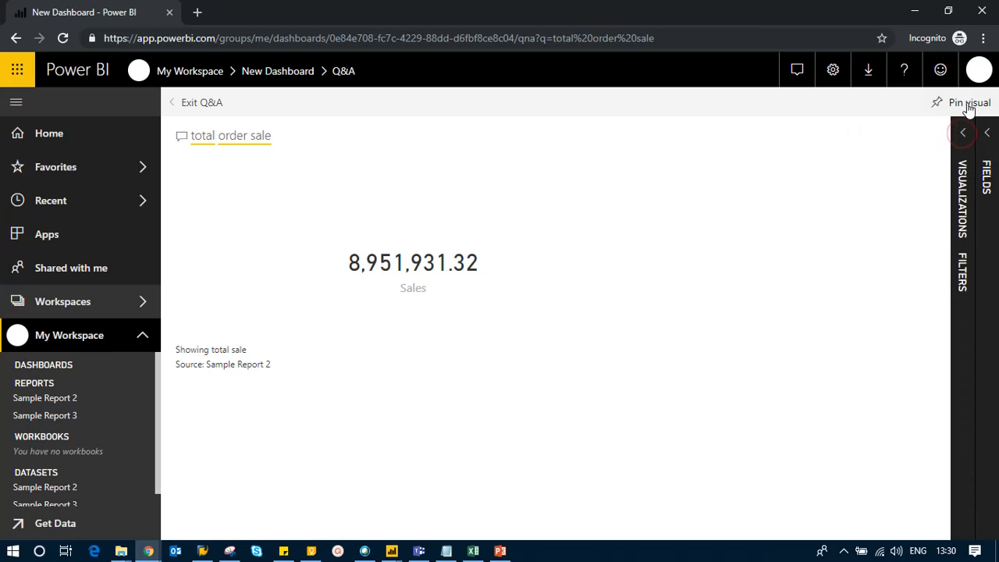
{"action": "left_click", "coordinate": [969, 102]}
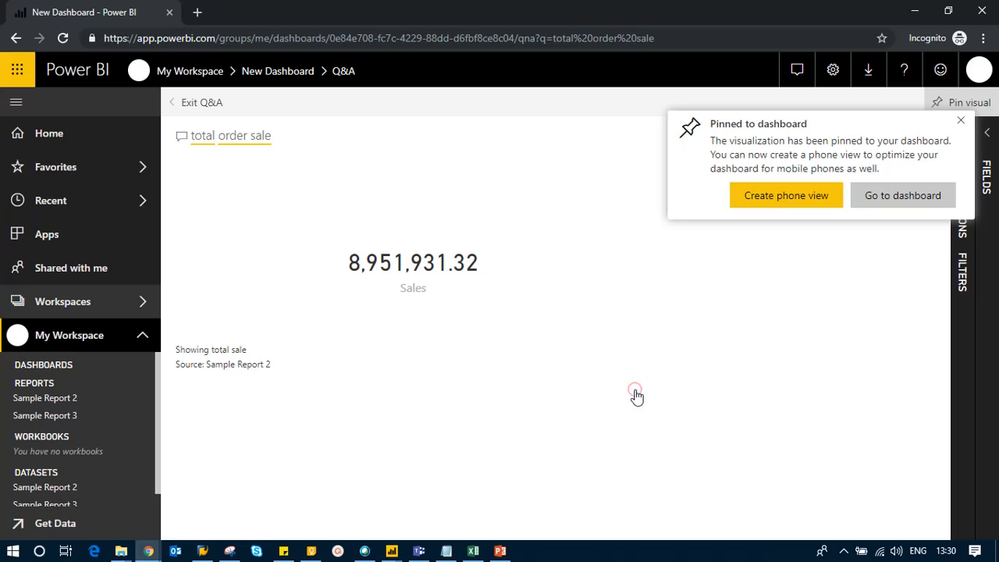
{"action": "mouse_move", "coordinate": [897, 240]}
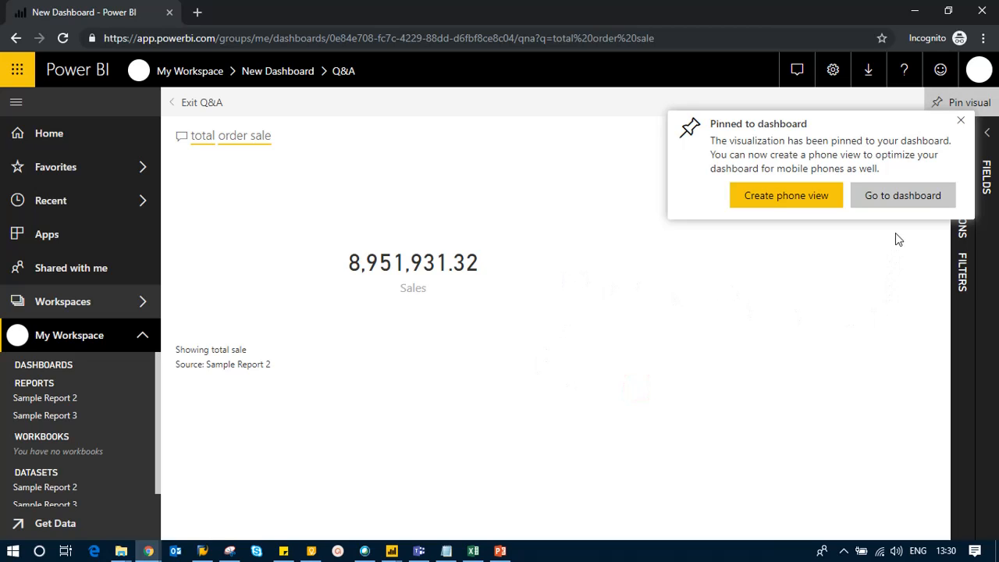
{"action": "left_click", "coordinate": [902, 195]}
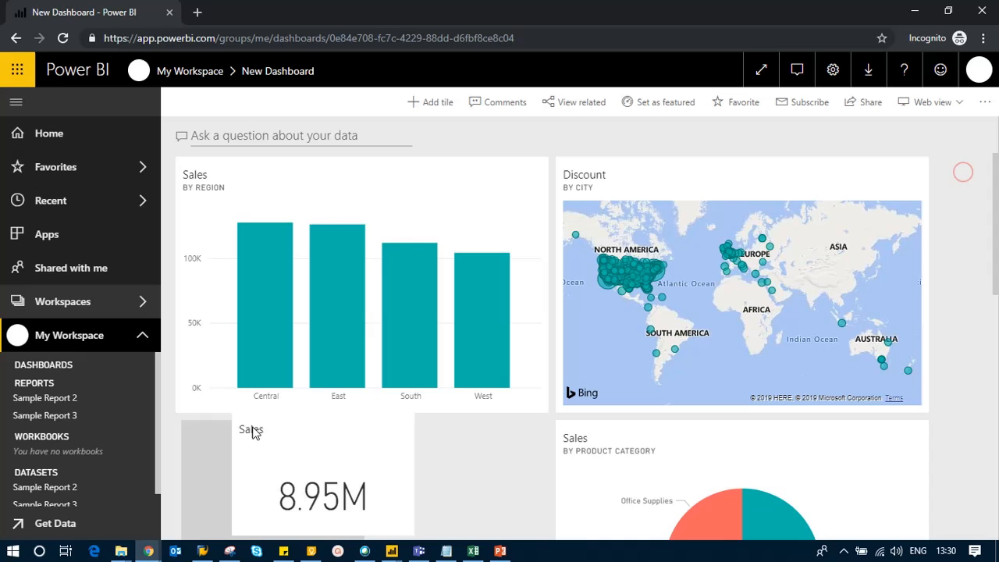
{"action": "scroll", "scroll_direction": "down", "scroll_amount": 3}
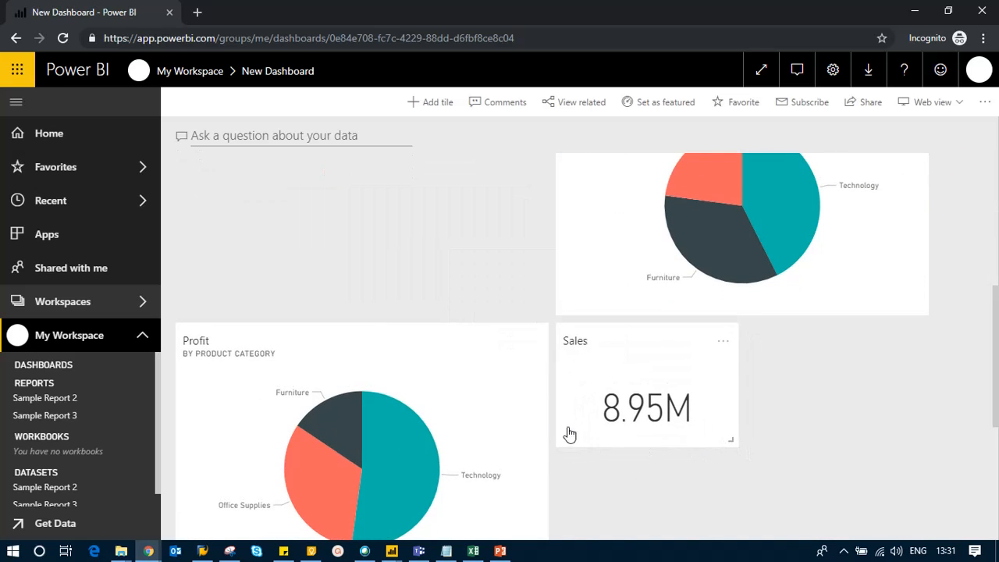
{"action": "scroll", "scroll_direction": "up", "scroll_amount": 3}
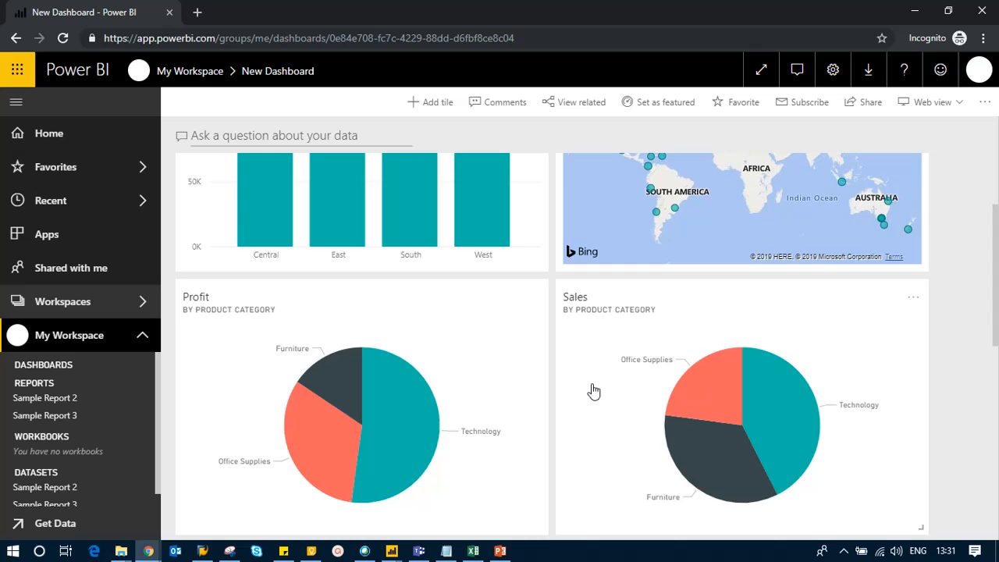
{"action": "scroll", "scroll_direction": "up", "scroll_amount": 3}
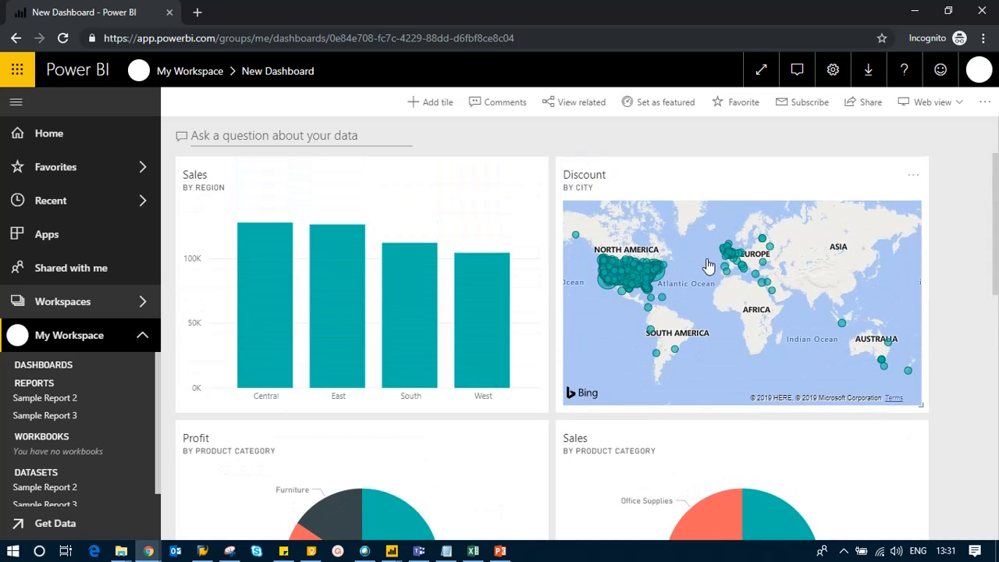
{"action": "mouse_move", "coordinate": [570, 250]}
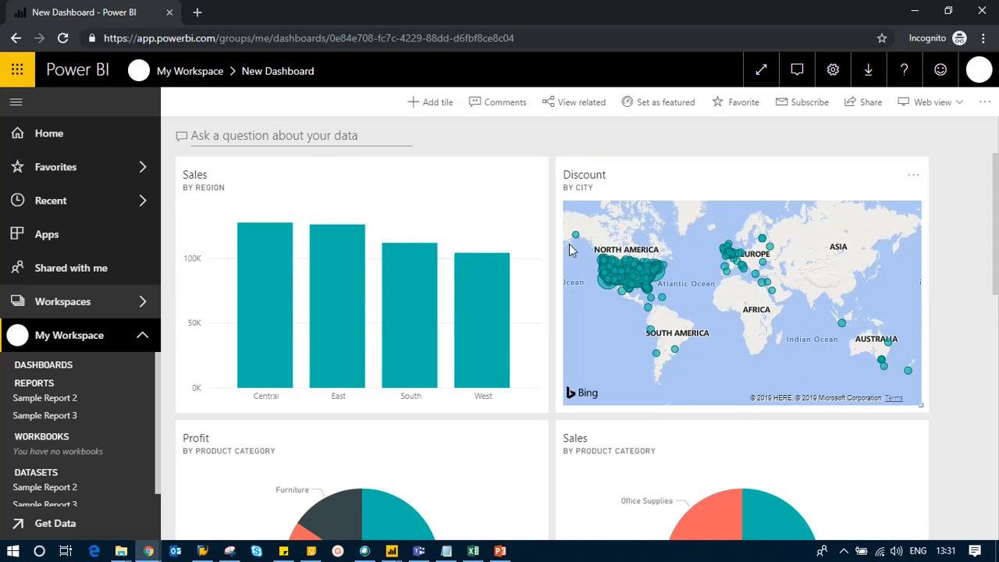
{"action": "mouse_move", "coordinate": [369, 136]}
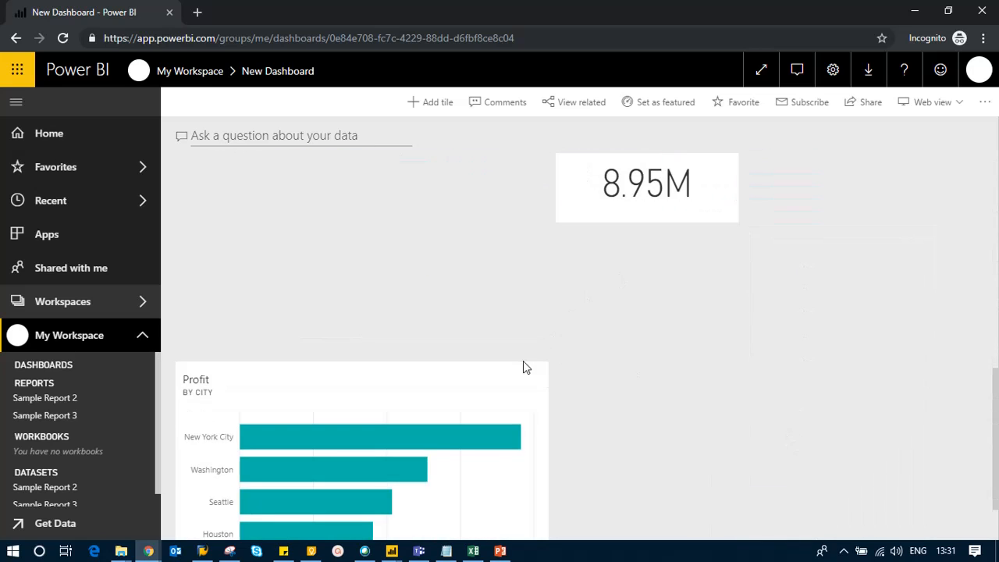
{"action": "scroll", "scroll_direction": "down", "scroll_amount": 3}
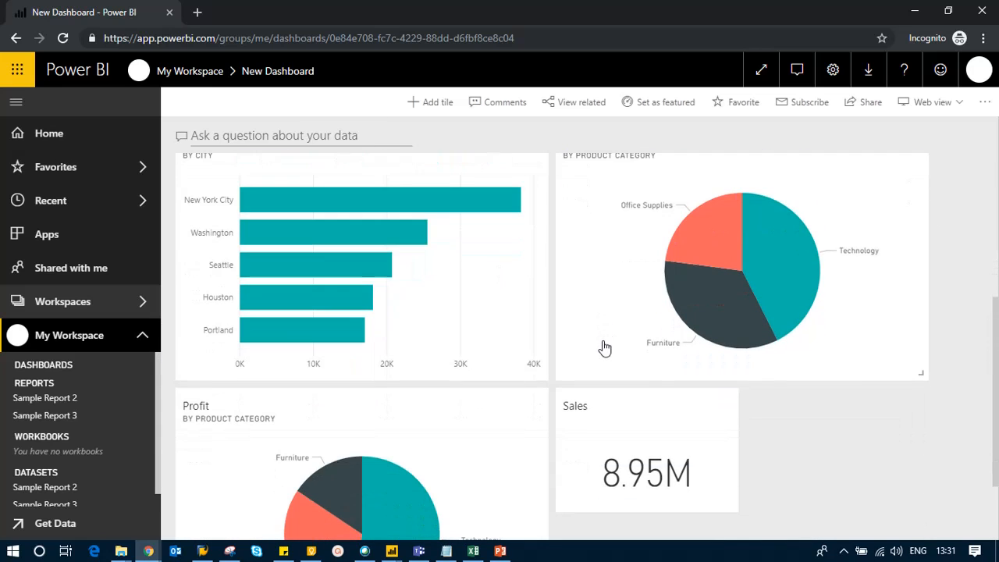
{"action": "scroll", "scroll_direction": "down", "scroll_amount": 3}
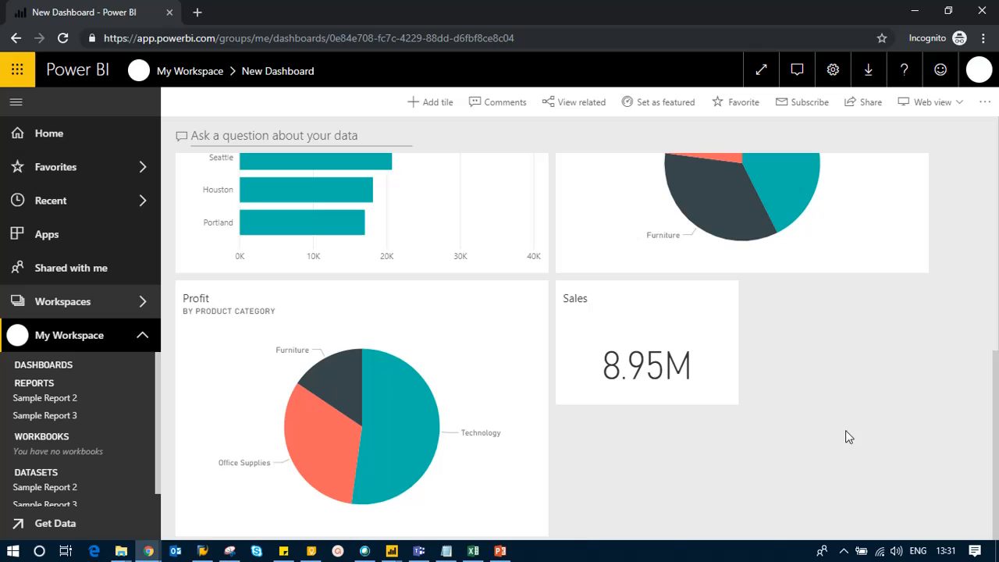
From My Workspace's Reports list, run Quick Insights on Sample Report 3
{"action": "left_click", "coordinate": [70, 334]}
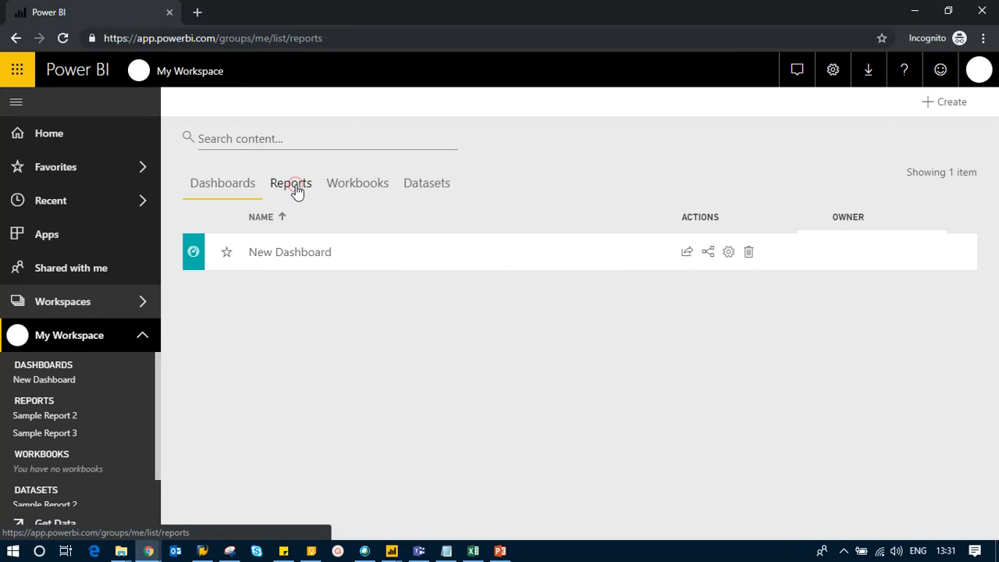
{"action": "left_click", "coordinate": [290, 183]}
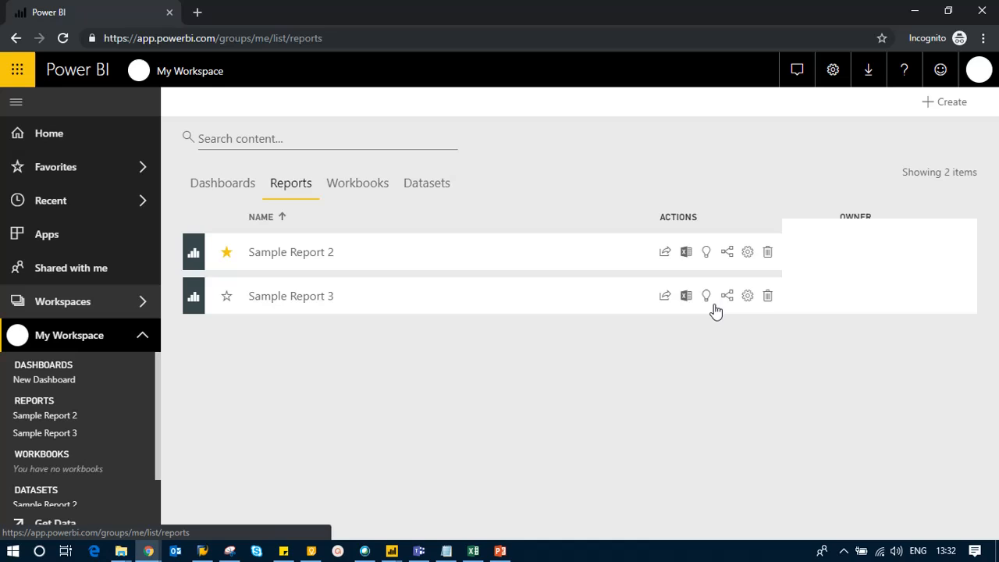
{"action": "mouse_move", "coordinate": [706, 296]}
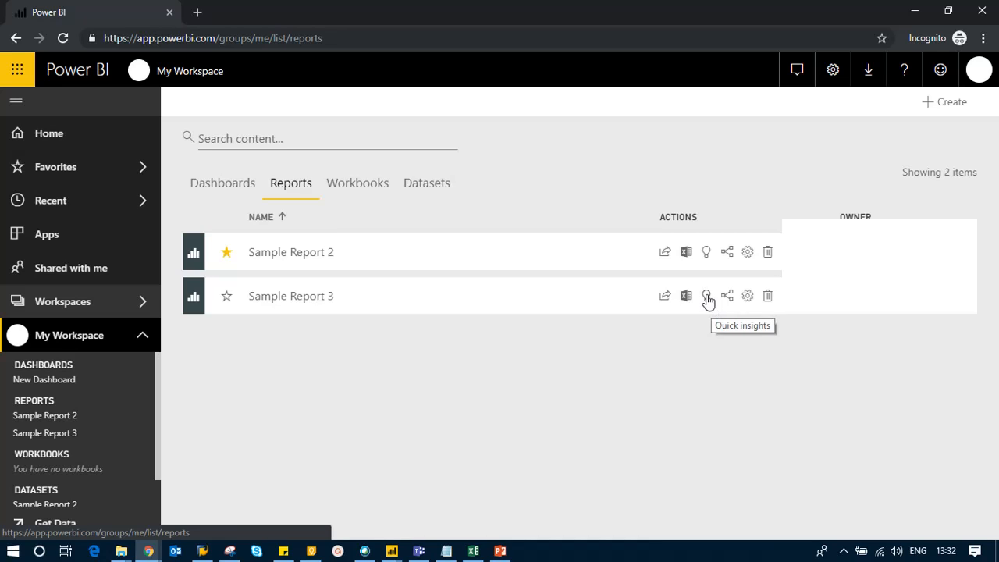
{"action": "mouse_move", "coordinate": [290, 296]}
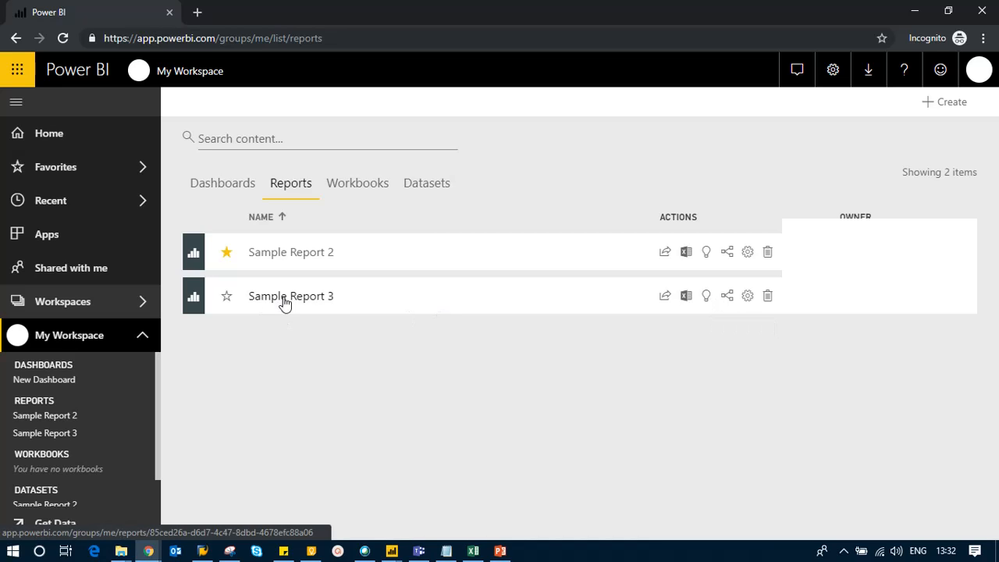
{"action": "mouse_move", "coordinate": [706, 296]}
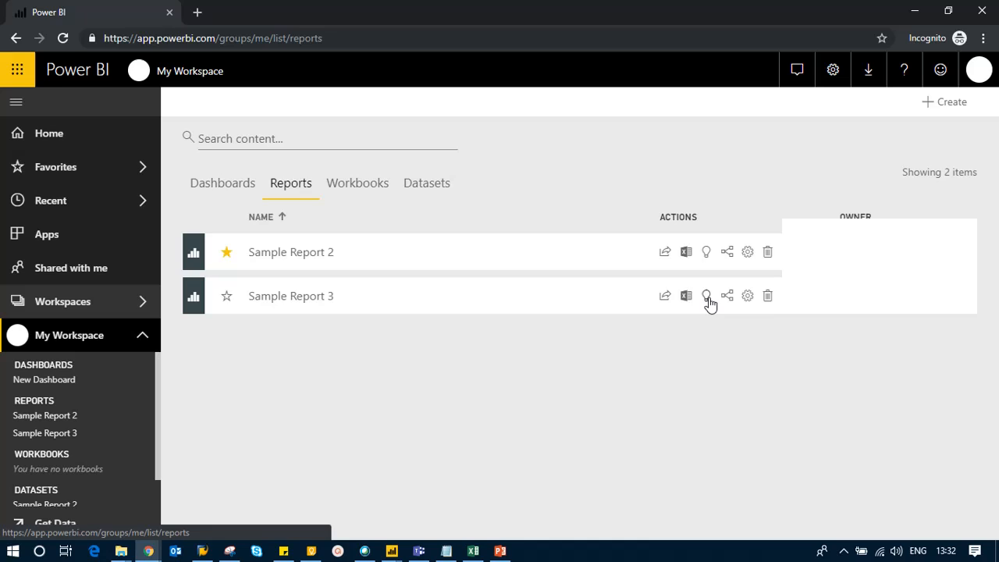
{"action": "left_click", "coordinate": [705, 295]}
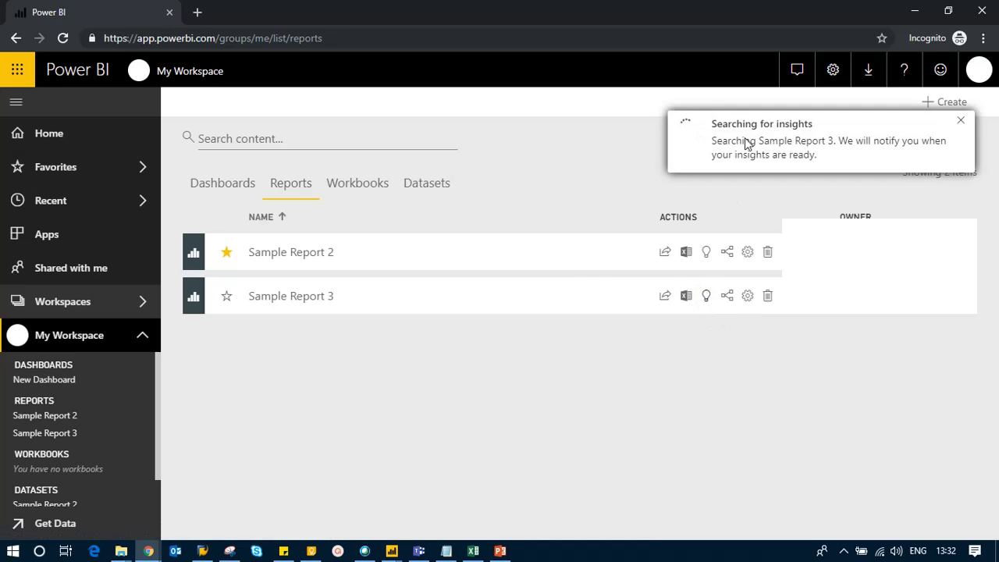
{"action": "mouse_move", "coordinate": [708, 141]}
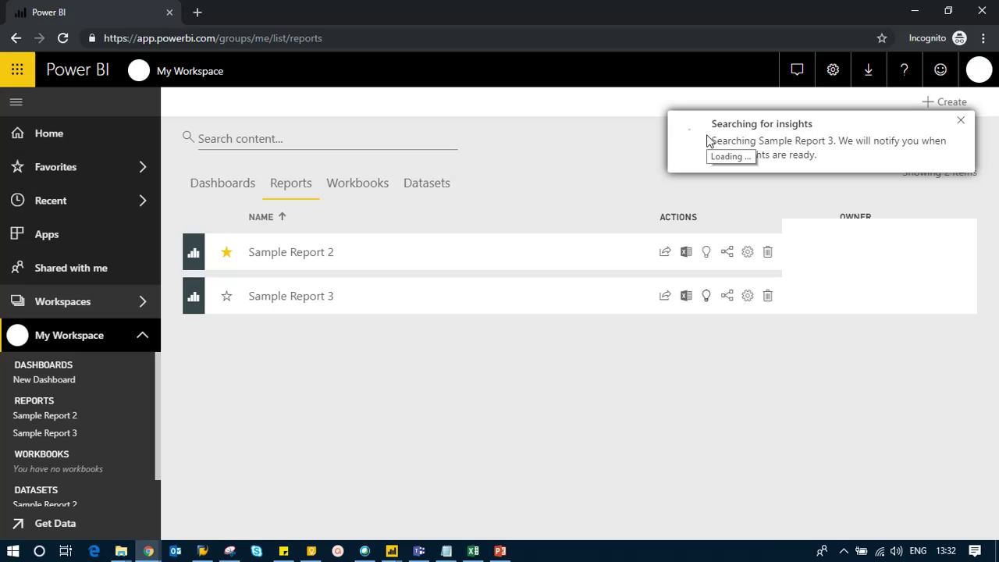
{"action": "mouse_move", "coordinate": [818, 151]}
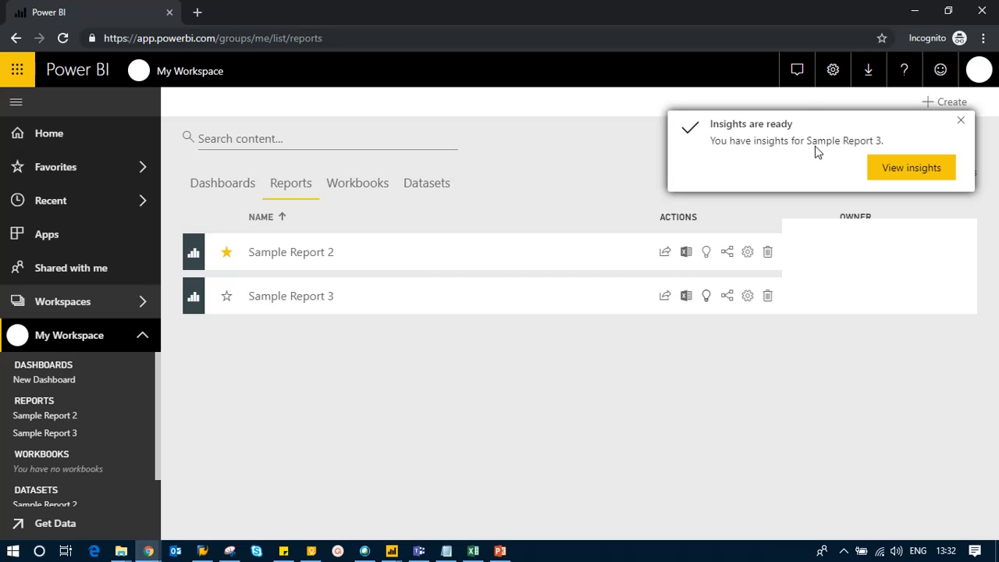
{"action": "mouse_move", "coordinate": [911, 167]}
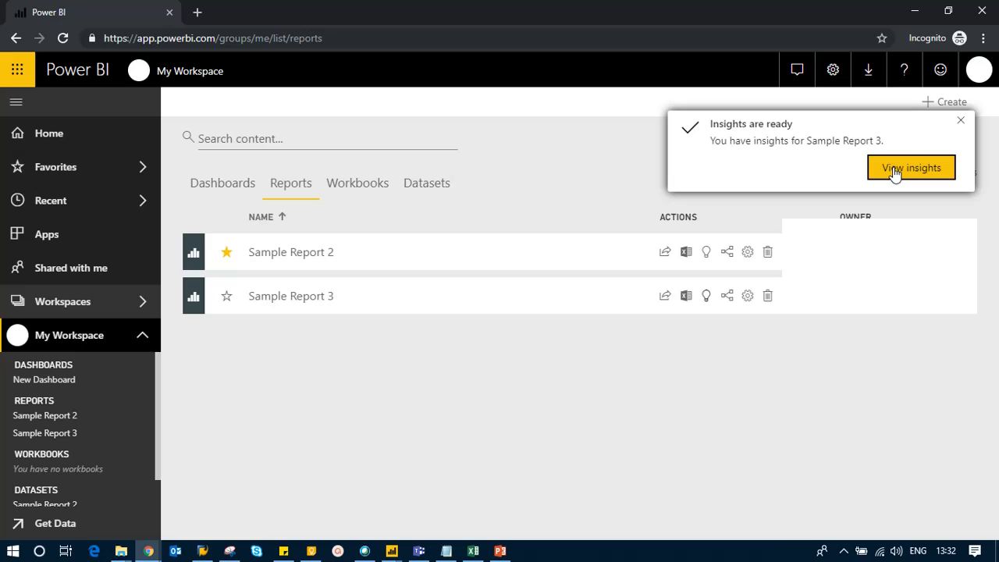
View Sample Report 3's insights and scroll to the average Unit Price by sub-category card
{"action": "left_click", "coordinate": [911, 167]}
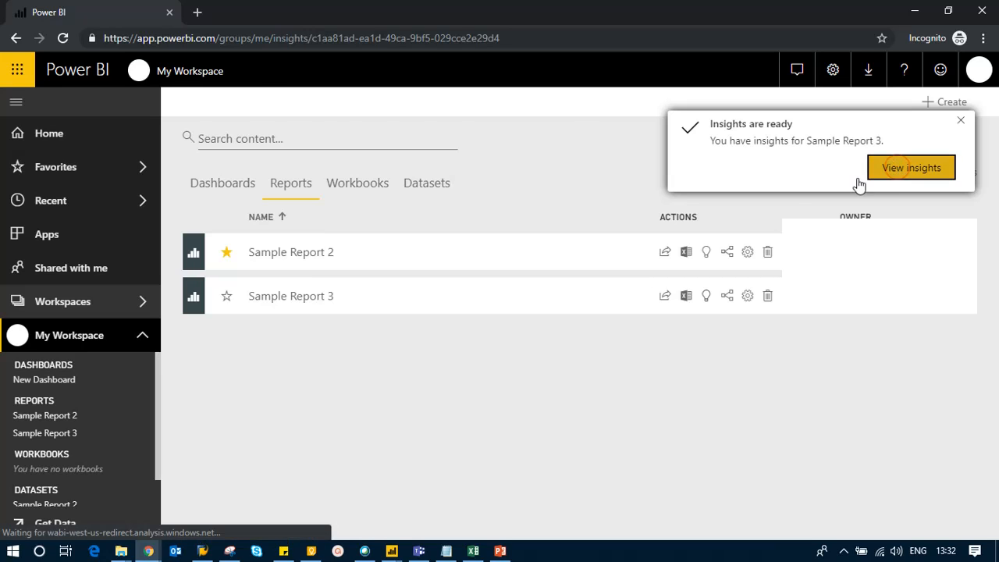
{"action": "left_click", "coordinate": [910, 167]}
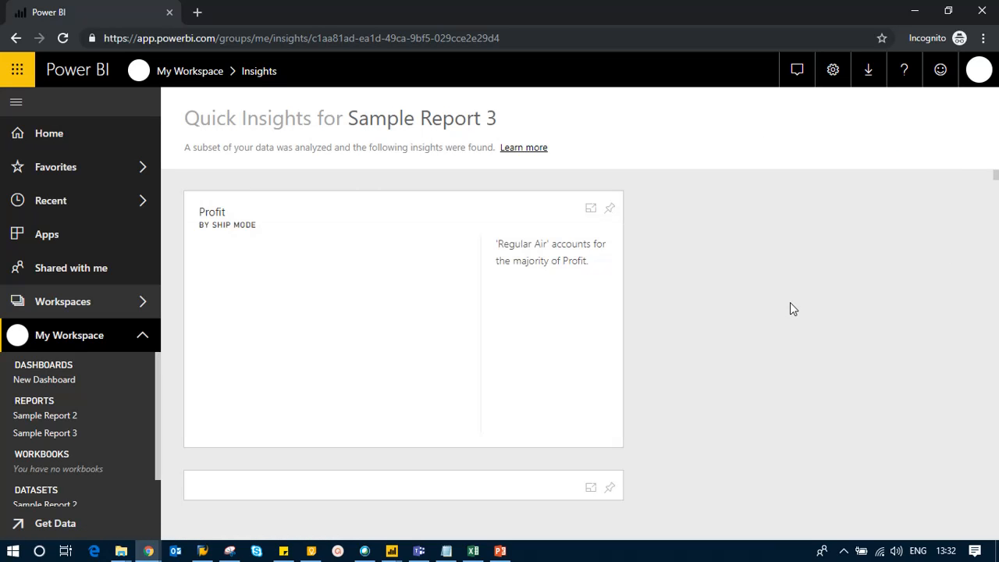
{"action": "scroll", "scroll_direction": "down", "scroll_amount": 3}
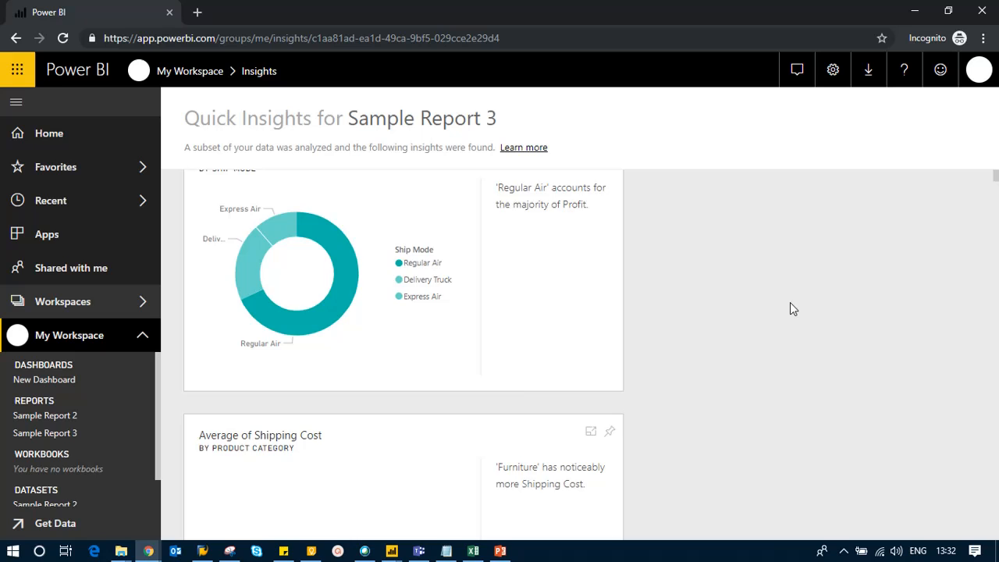
{"action": "scroll", "scroll_direction": "down", "scroll_amount": 3}
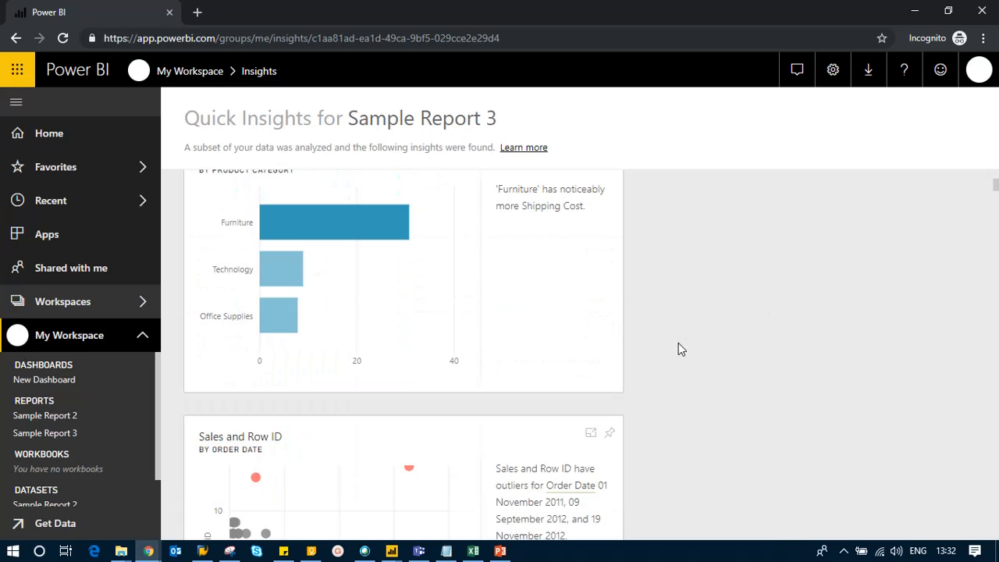
{"action": "scroll", "scroll_direction": "down", "scroll_amount": 3}
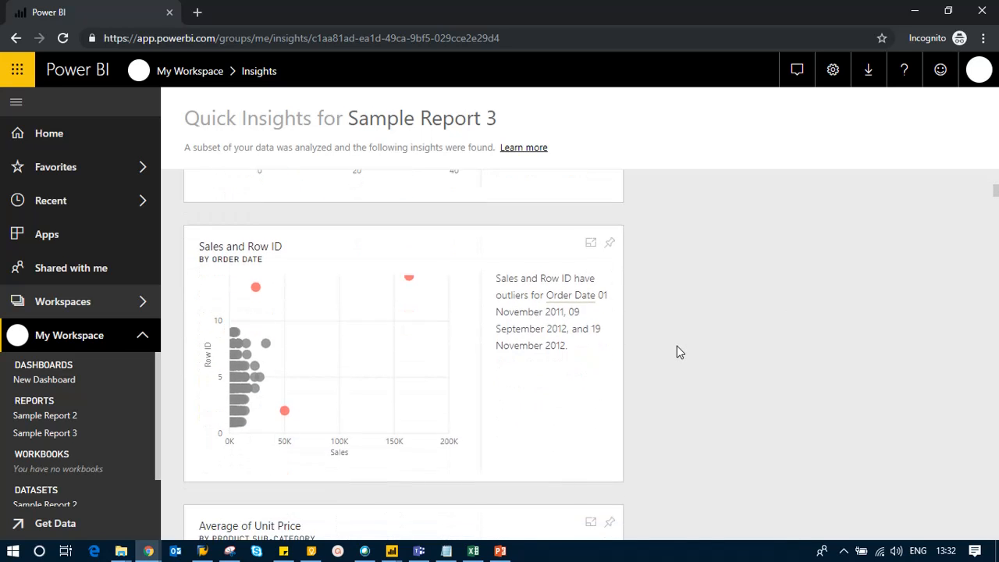
{"action": "scroll", "scroll_direction": "down", "scroll_amount": 3}
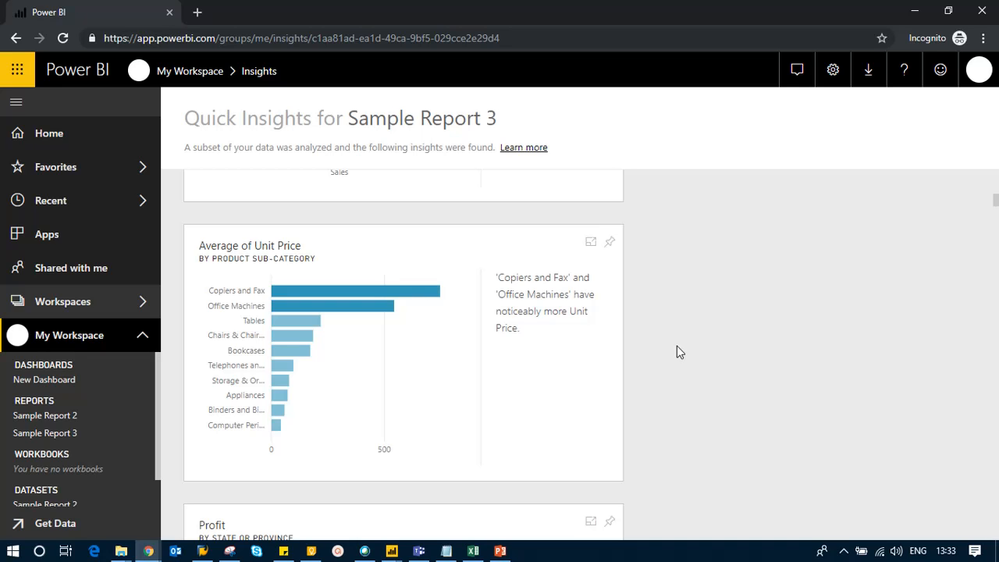
{"action": "mouse_move", "coordinate": [311, 253]}
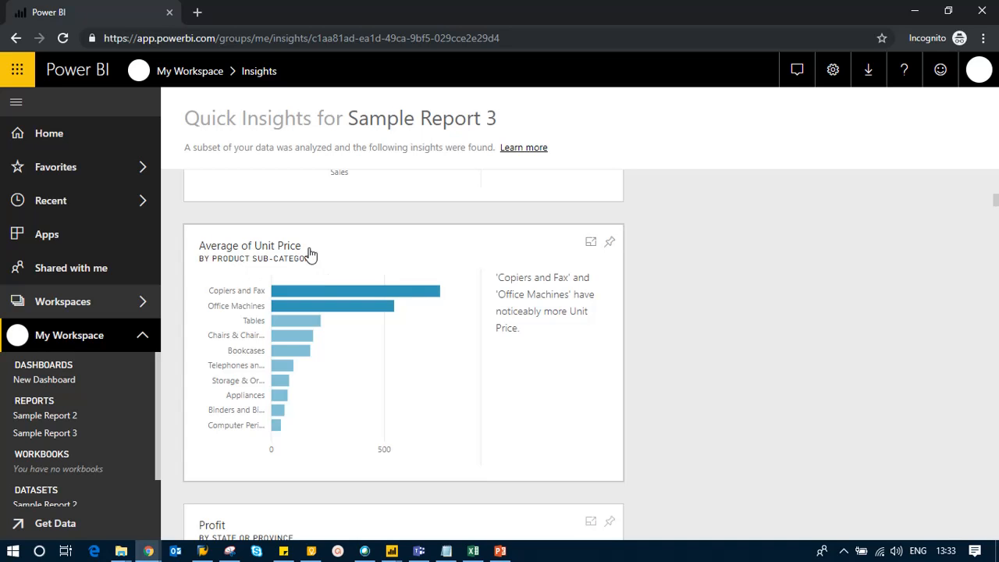
{"action": "mouse_move", "coordinate": [414, 384]}
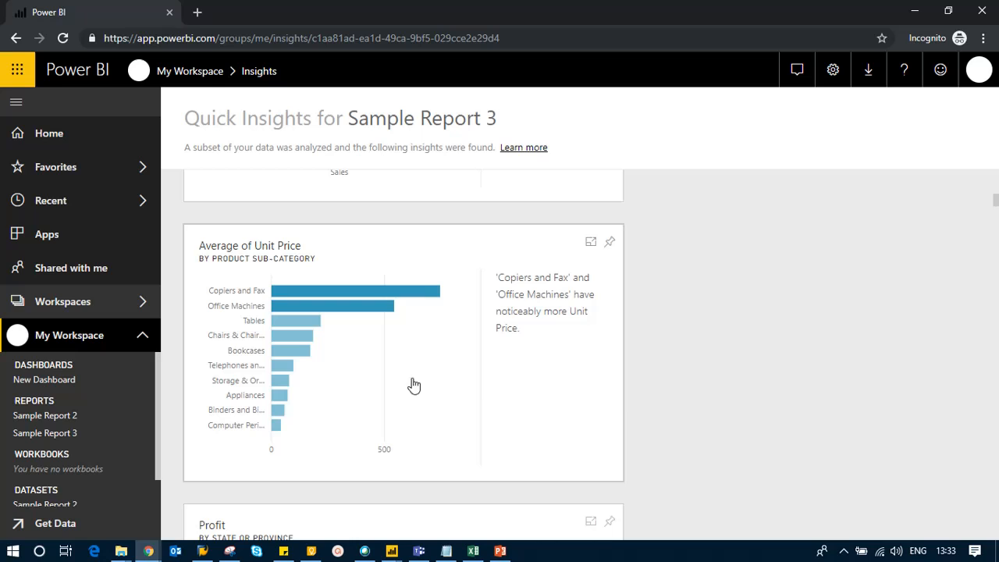
{"action": "mouse_move", "coordinate": [520, 291]}
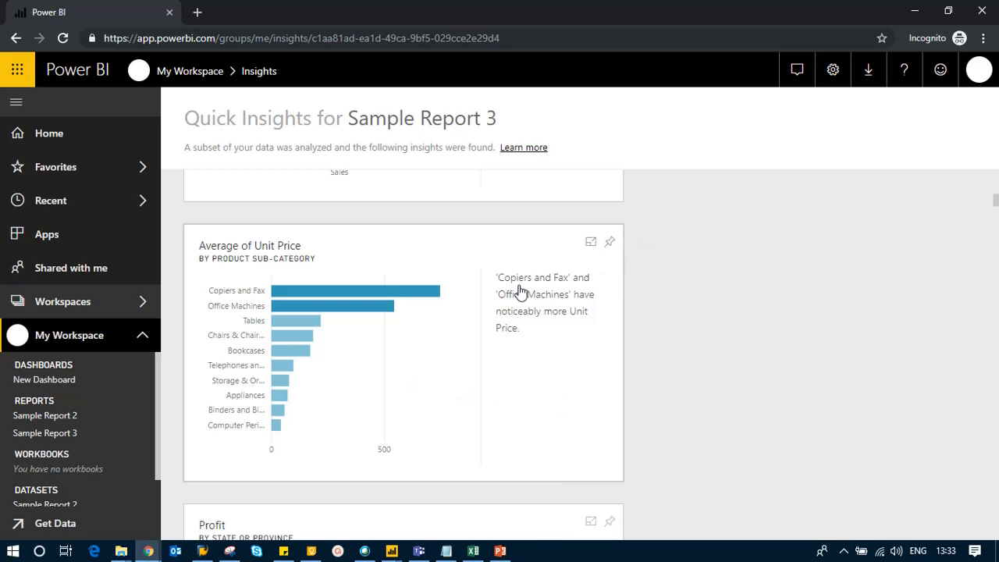
{"action": "mouse_move", "coordinate": [592, 314]}
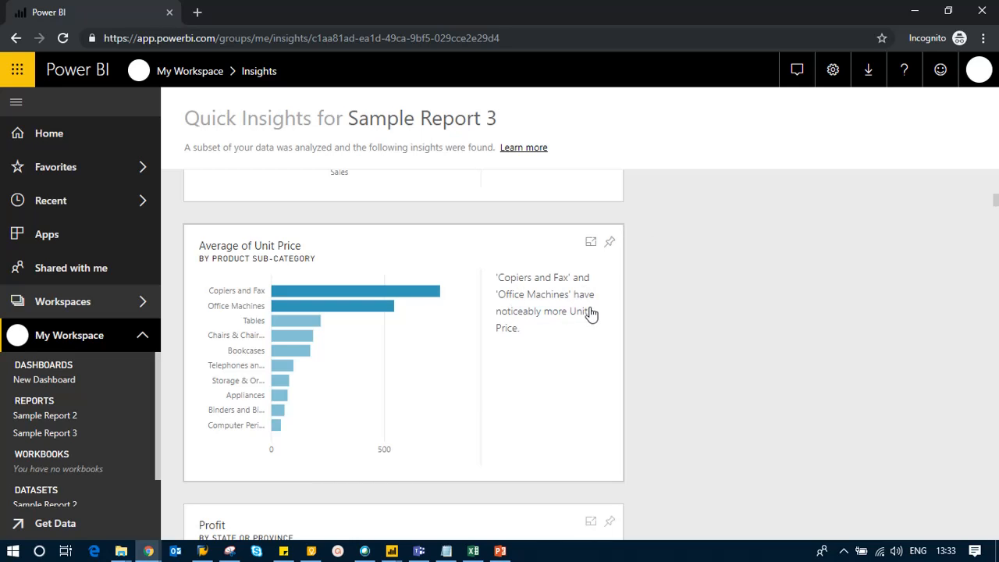
{"action": "mouse_move", "coordinate": [564, 331]}
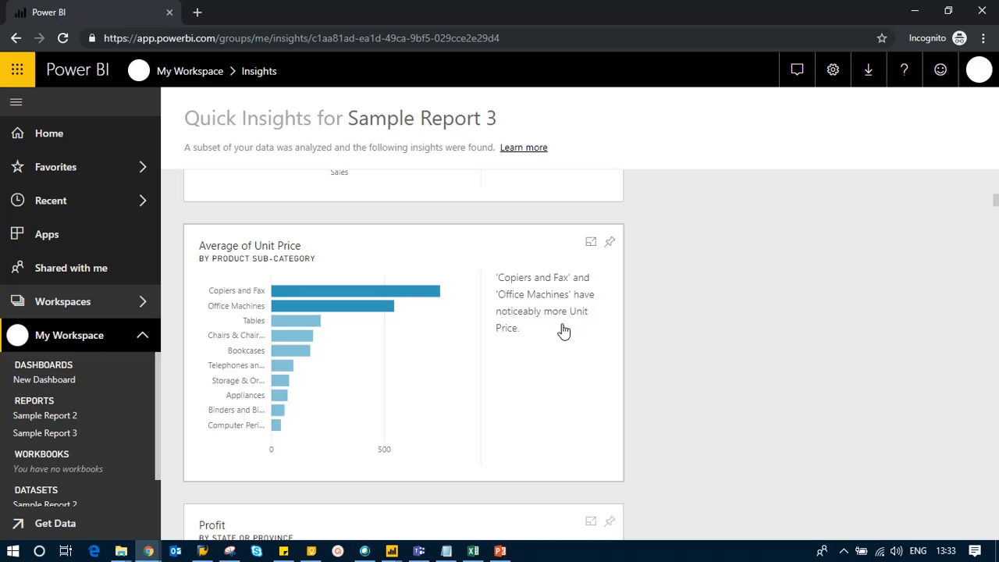
{"action": "mouse_move", "coordinate": [612, 242]}
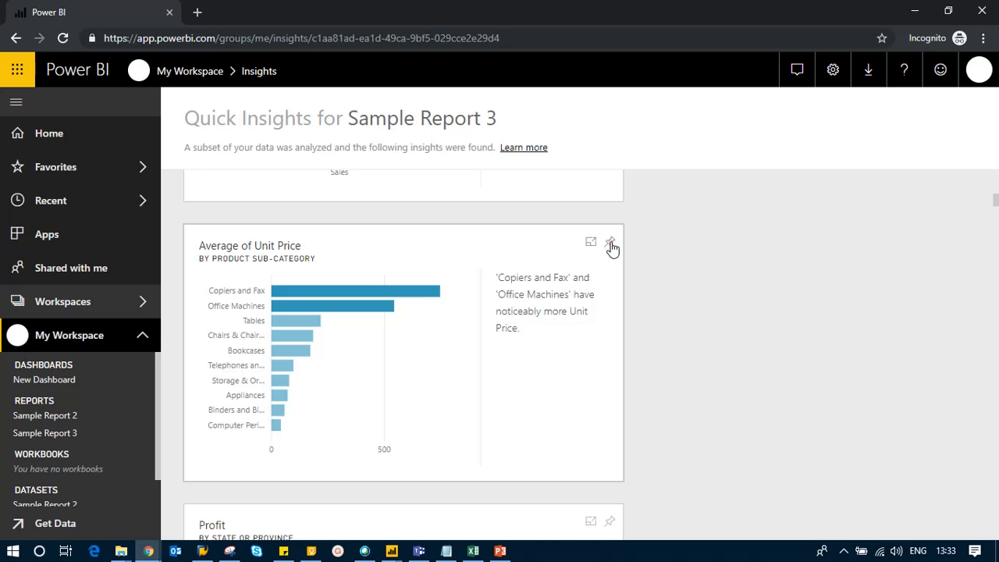
Pin the average Unit Price by product sub-category insight to New Dashboard
{"action": "left_click", "coordinate": [611, 241]}
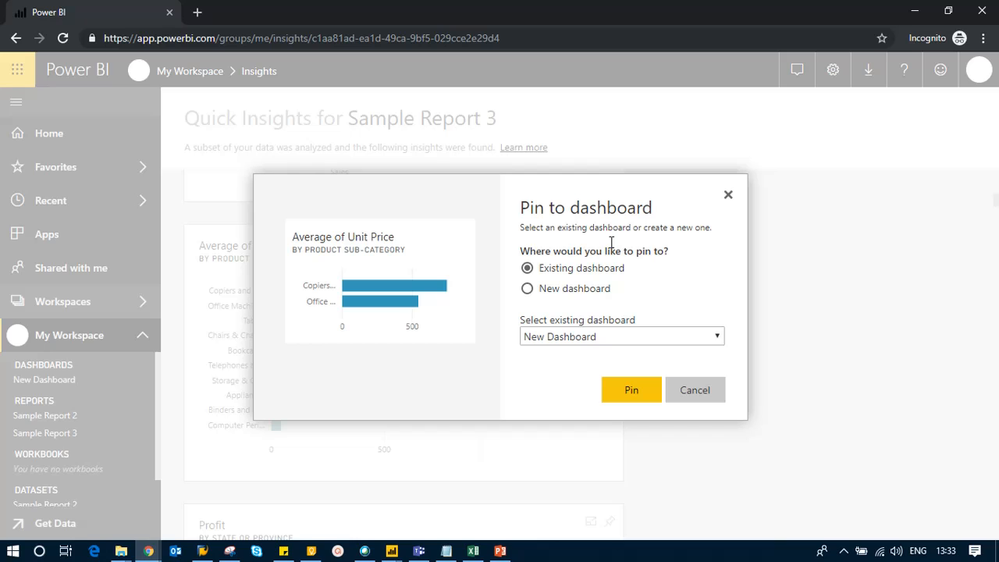
{"action": "left_click", "coordinate": [630, 389]}
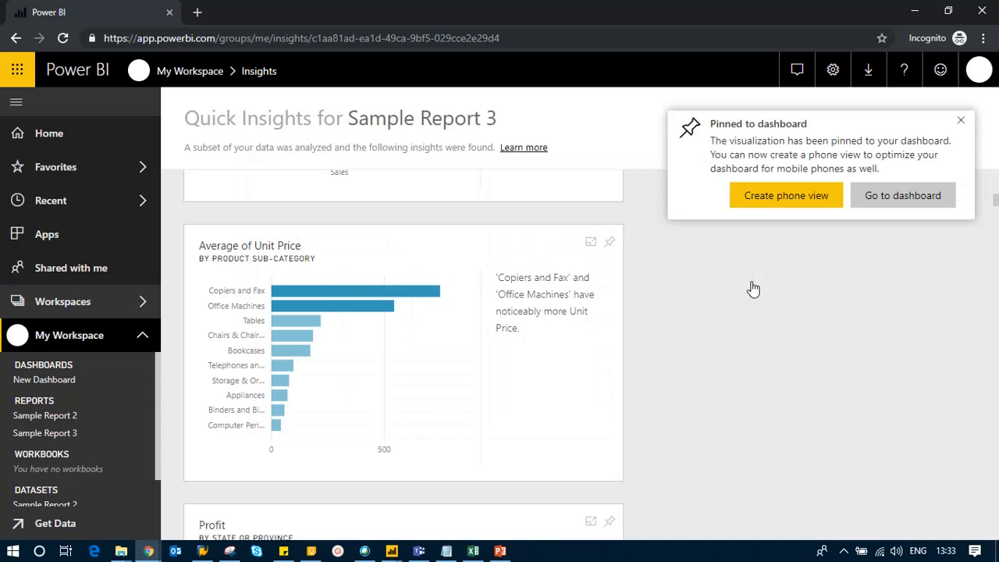
{"action": "scroll", "scroll_direction": "down", "scroll_amount": 3}
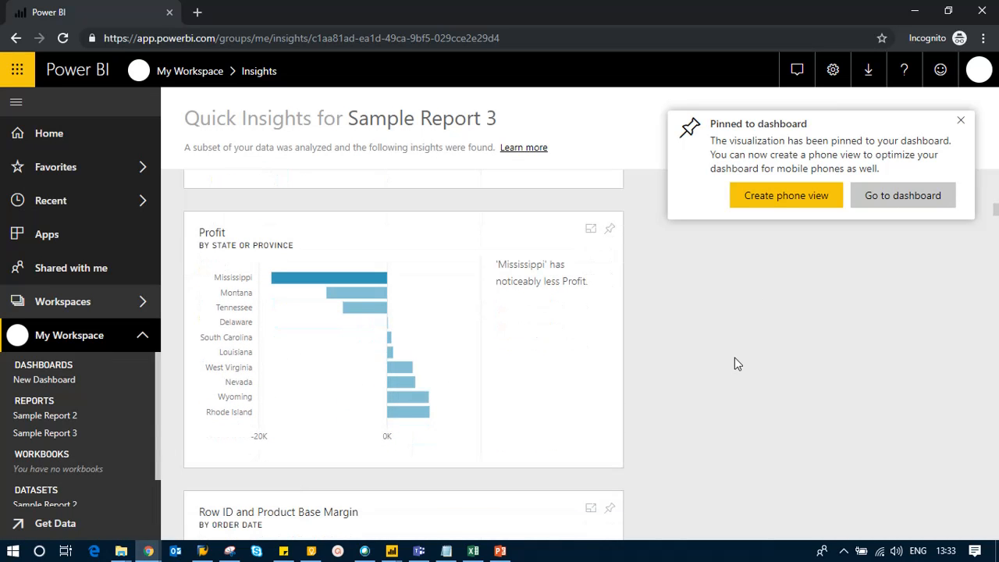
{"action": "mouse_move", "coordinate": [542, 285]}
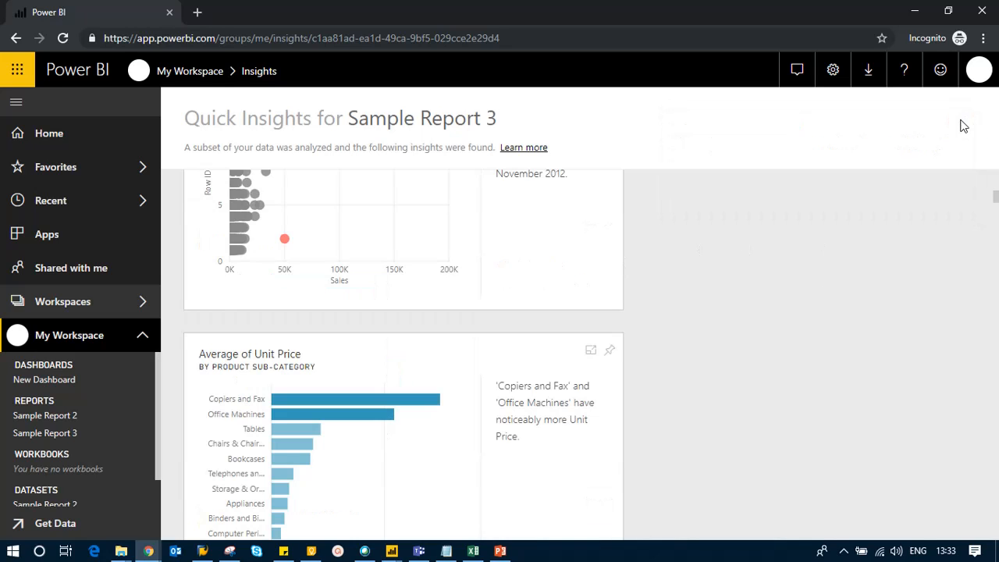
Pin the Profit by state or province insight to the dashboard
{"action": "scroll", "scroll_direction": "down", "scroll_amount": 3}
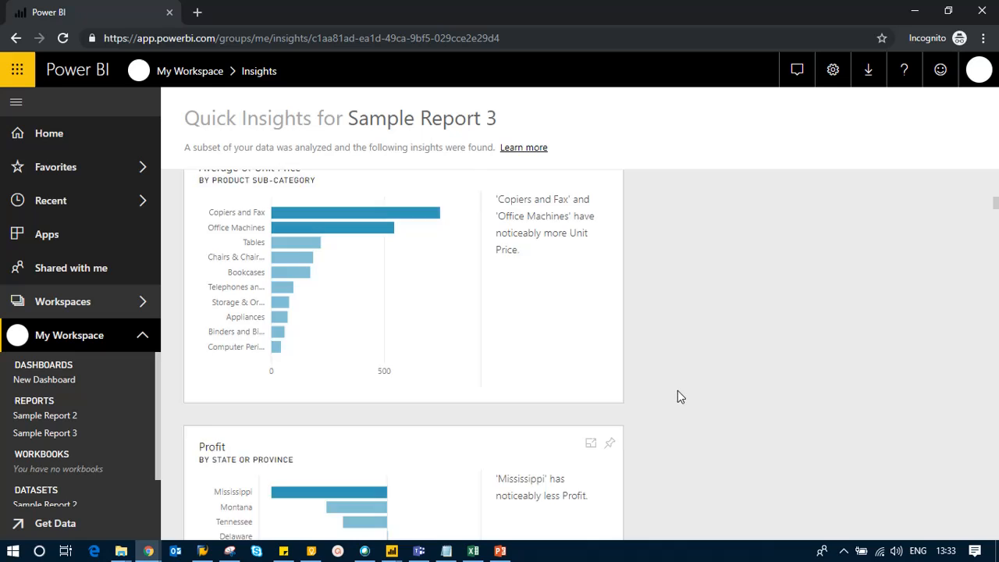
{"action": "scroll", "scroll_direction": "down", "scroll_amount": 3}
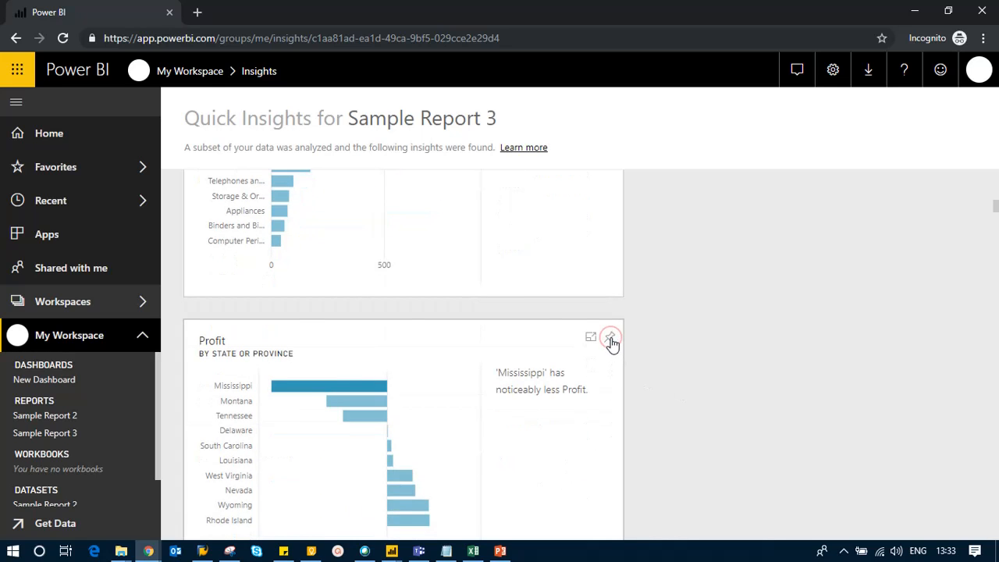
{"action": "left_click", "coordinate": [610, 337]}
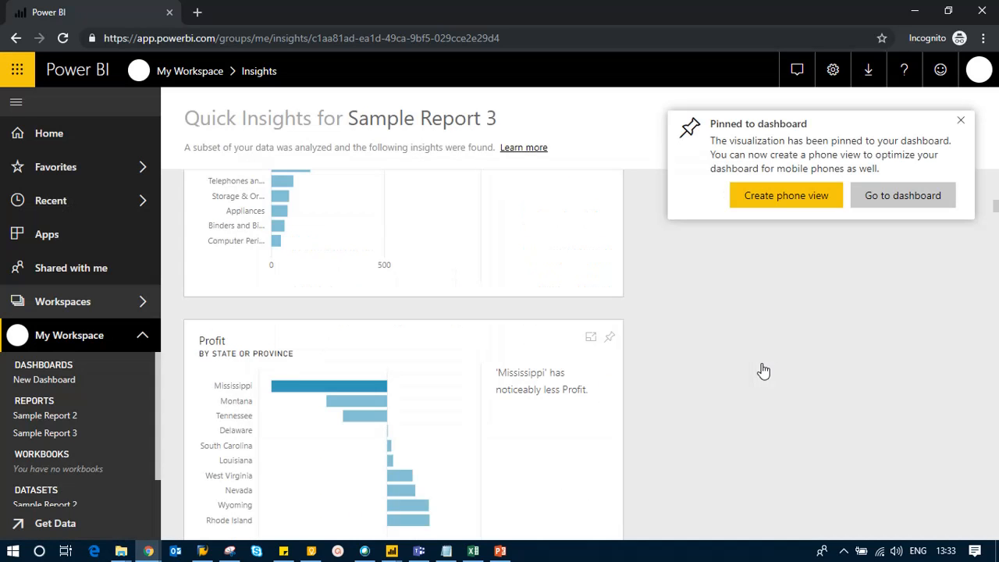
{"action": "scroll", "scroll_direction": "down", "scroll_amount": 3}
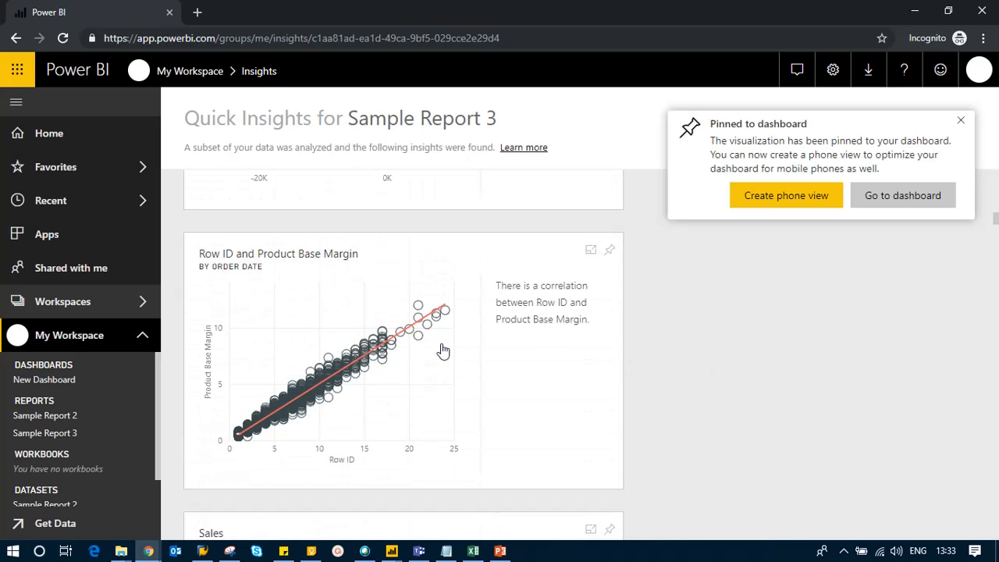
{"action": "mouse_move", "coordinate": [746, 356]}
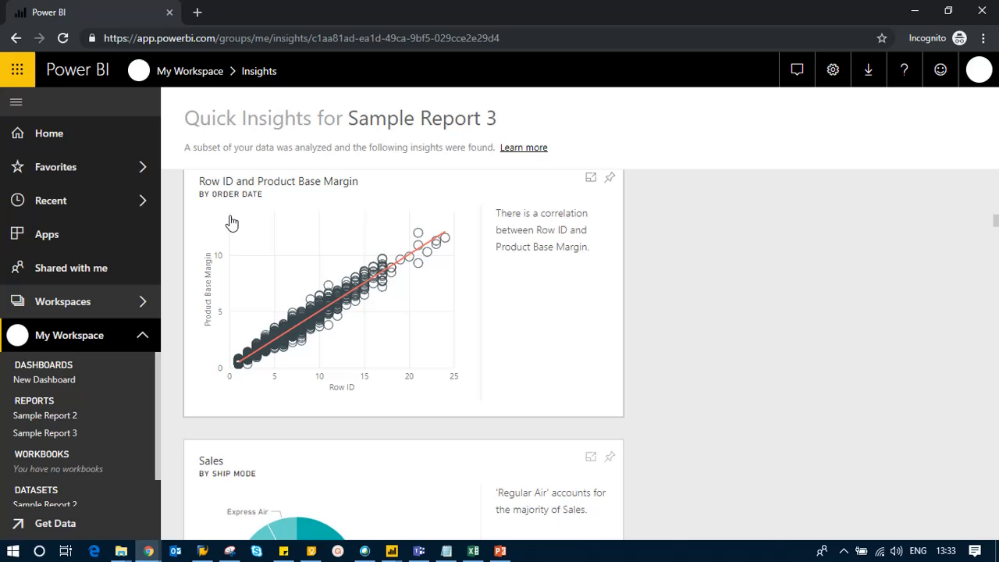
{"action": "mouse_move", "coordinate": [225, 190]}
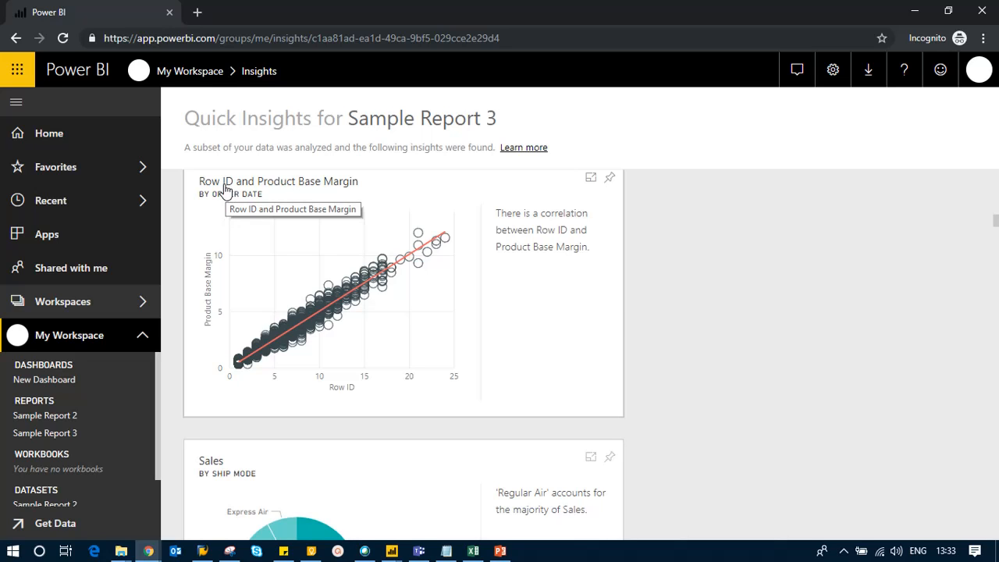
Pin the Sales by ship mode donut insight to the existing New Dashboard
{"action": "scroll", "scroll_direction": "down", "scroll_amount": 3}
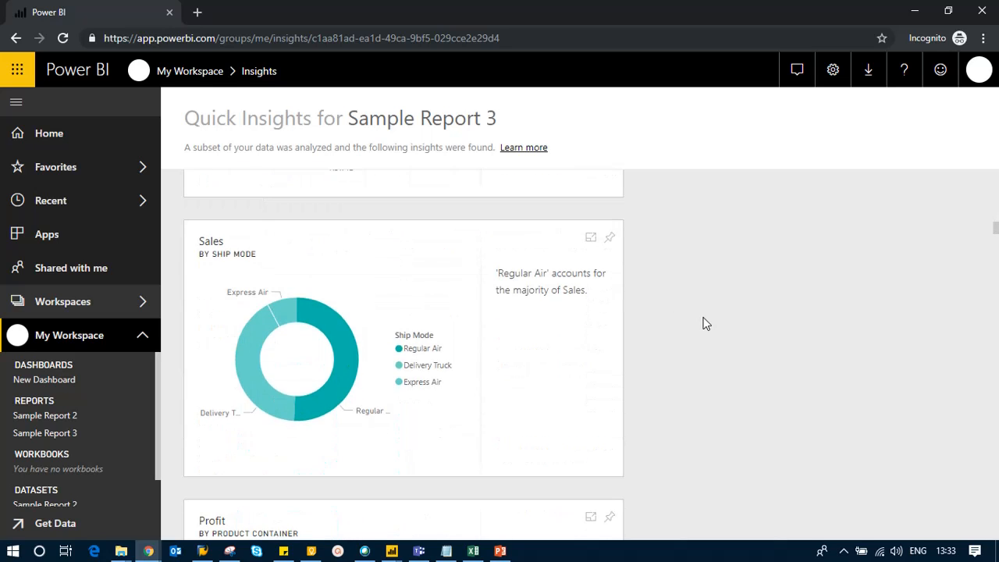
{"action": "mouse_move", "coordinate": [171, 240]}
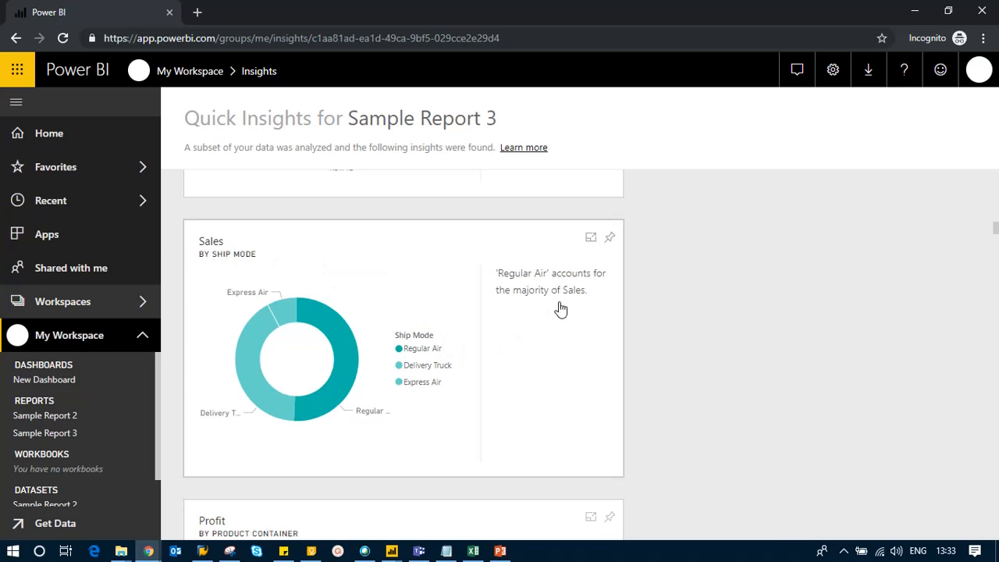
{"action": "mouse_move", "coordinate": [601, 300]}
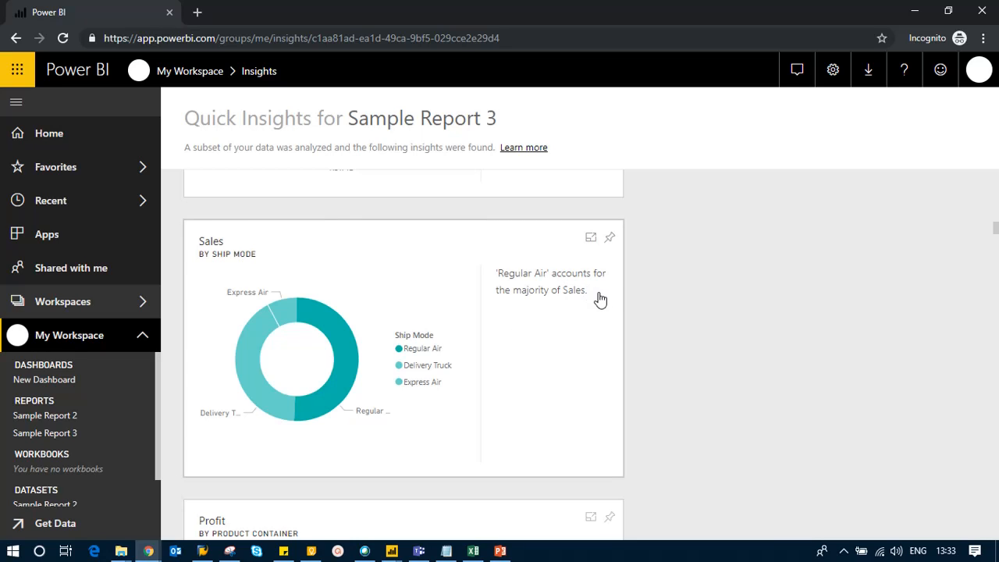
{"action": "mouse_move", "coordinate": [281, 394]}
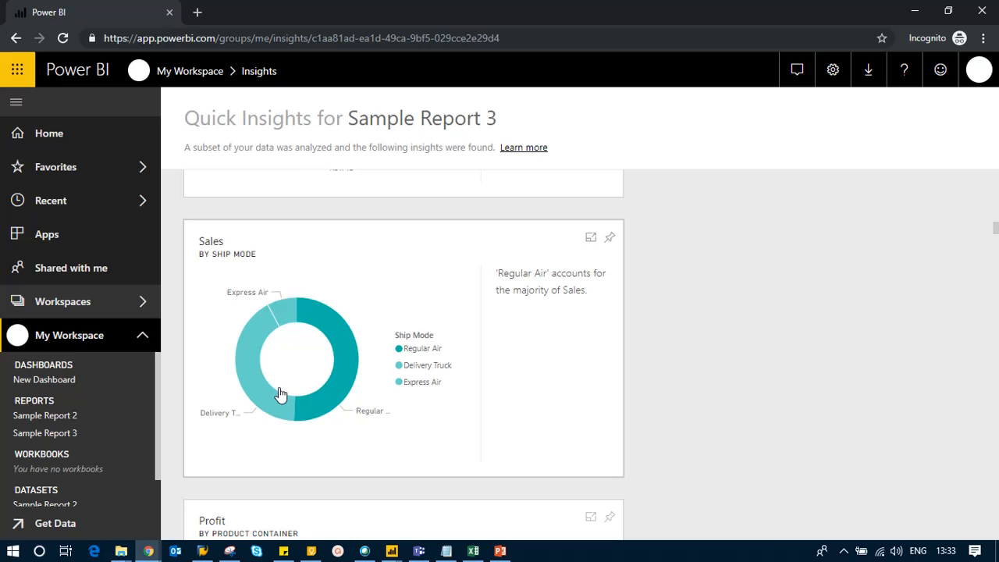
{"action": "mouse_move", "coordinate": [269, 320]}
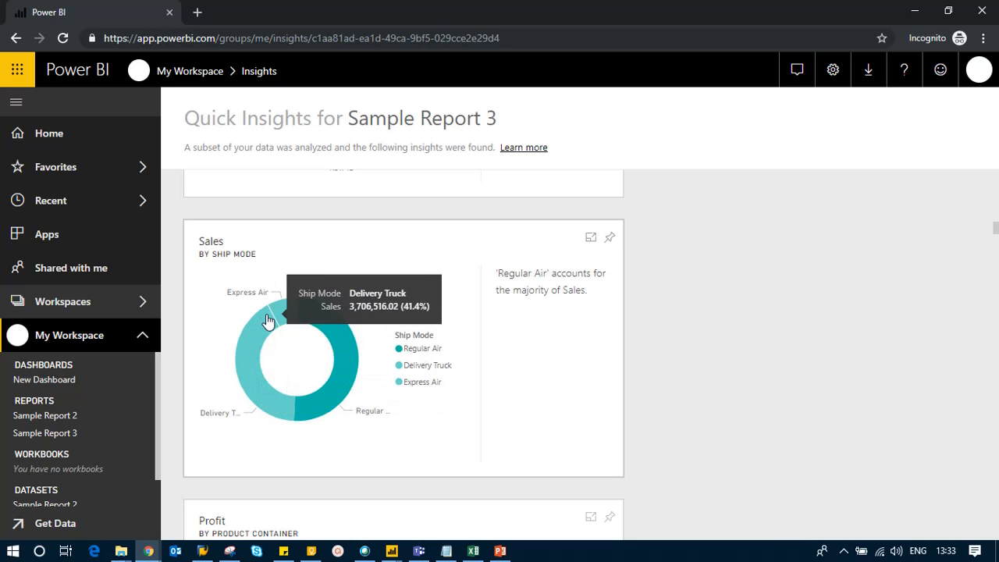
{"action": "mouse_move", "coordinate": [613, 242]}
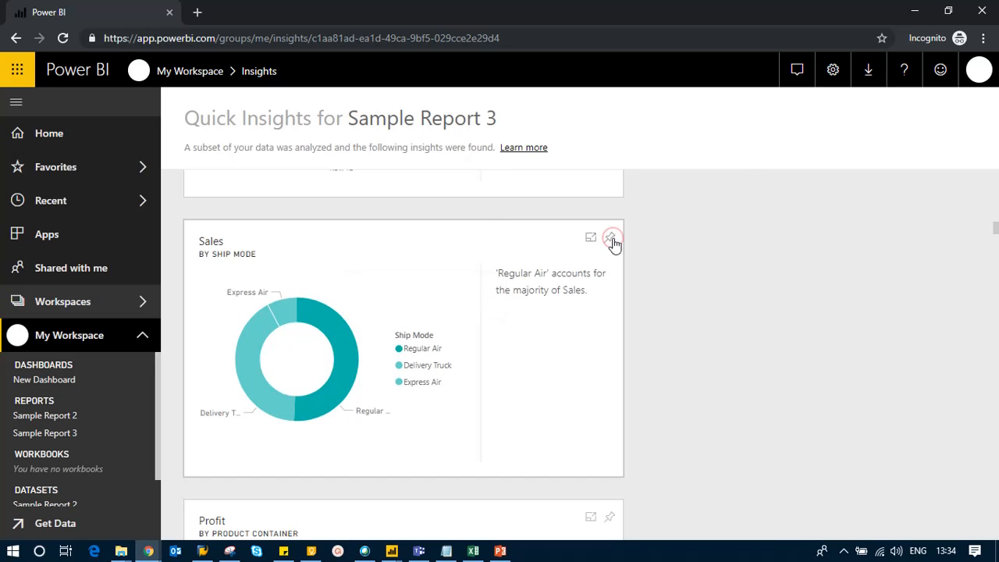
{"action": "left_click", "coordinate": [613, 237]}
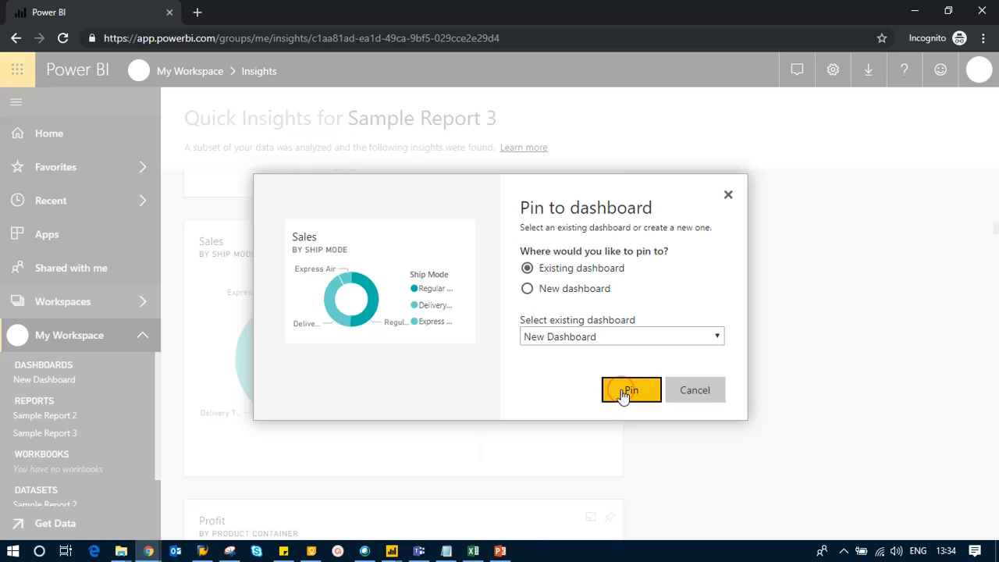
{"action": "left_click", "coordinate": [631, 390]}
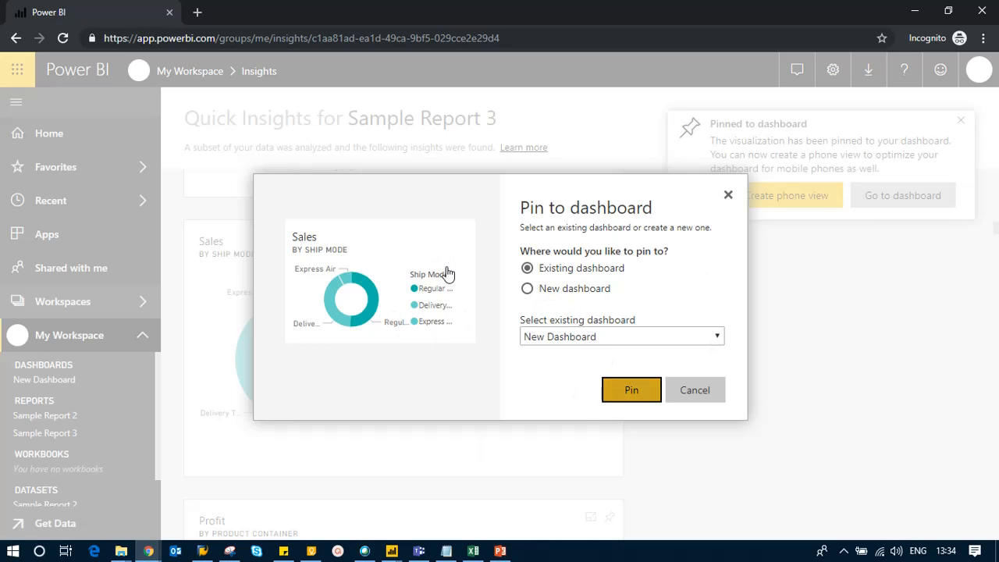
{"action": "left_click", "coordinate": [630, 389]}
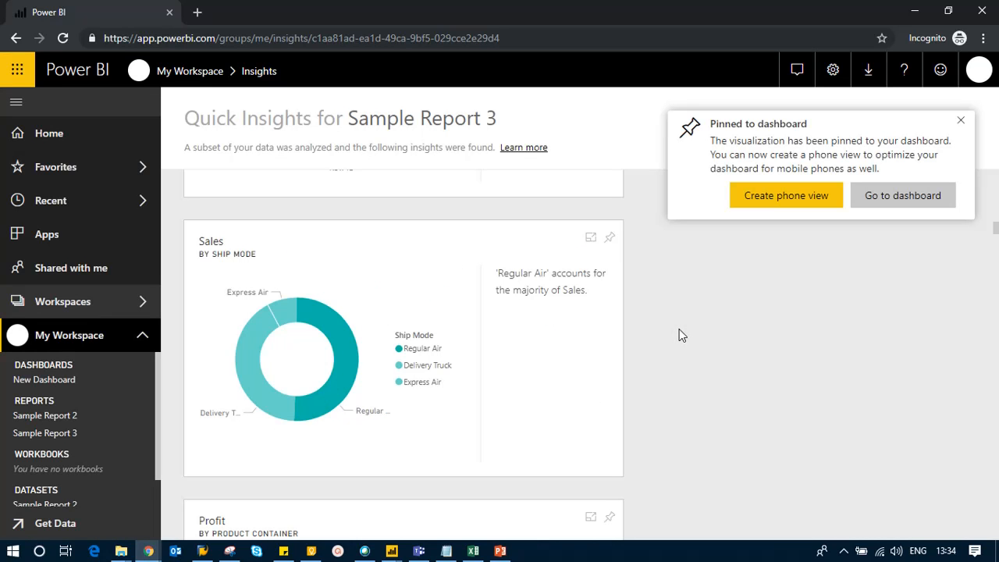
{"action": "mouse_move", "coordinate": [666, 302]}
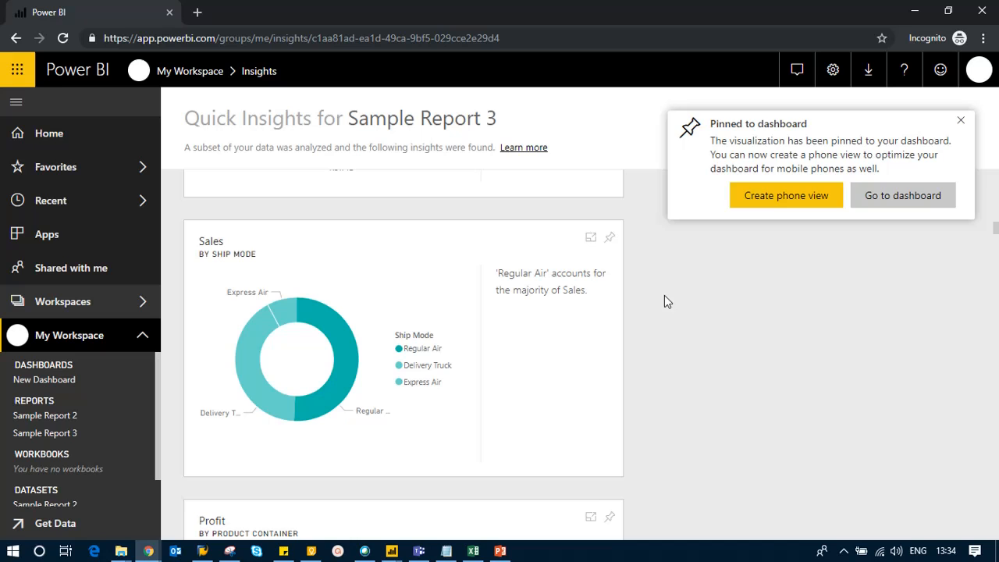
Go to New Dashboard and scroll through all pinned tiles, ending back at the top
{"action": "left_click", "coordinate": [902, 195]}
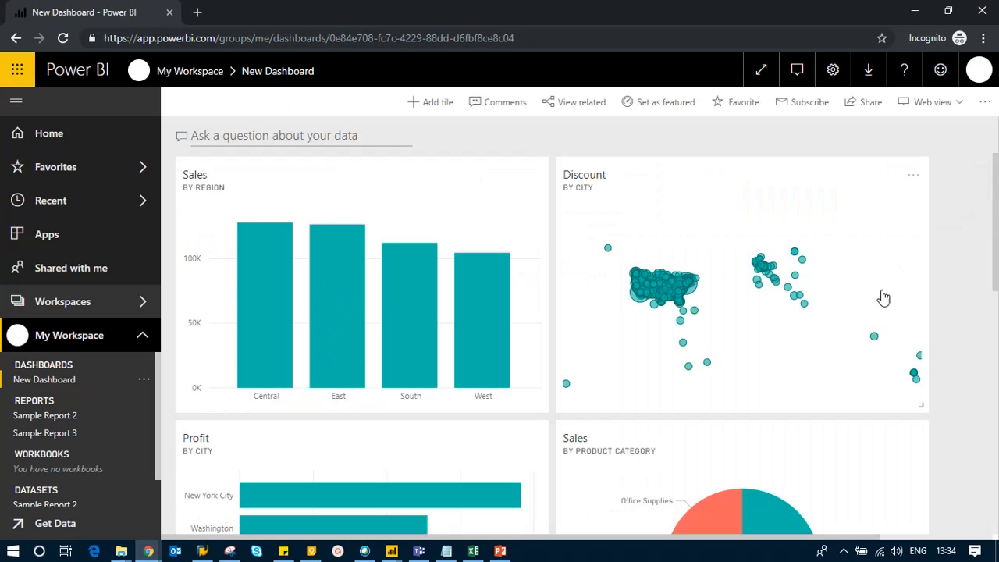
{"action": "scroll", "scroll_direction": "down", "scroll_amount": 3}
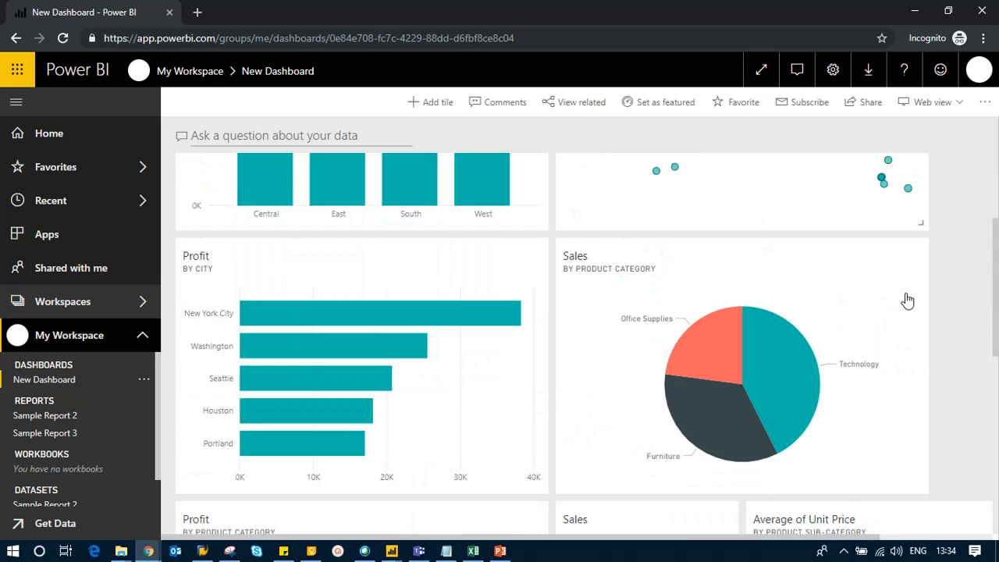
{"action": "scroll", "scroll_direction": "down", "scroll_amount": 3}
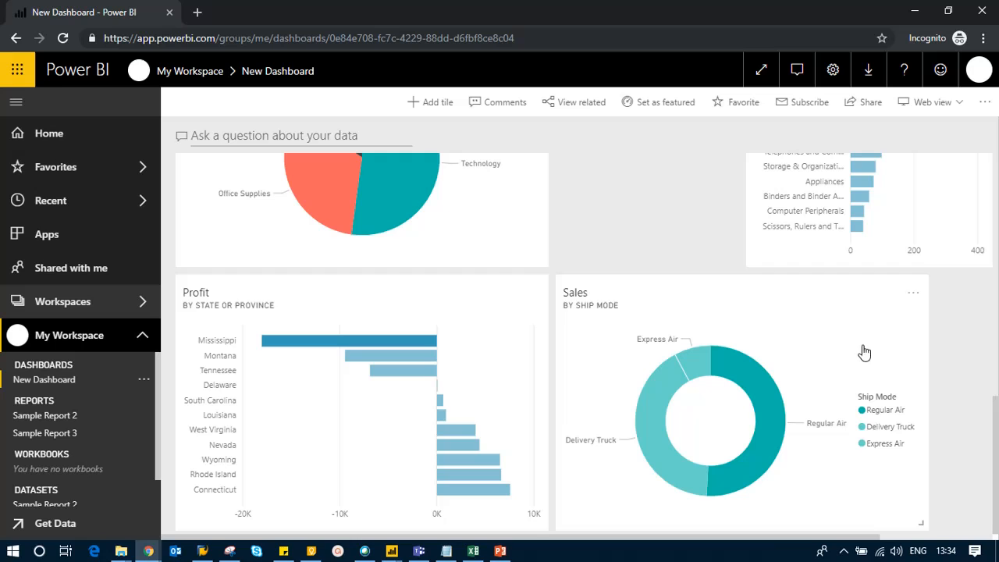
{"action": "scroll", "scroll_direction": "up", "scroll_amount": 3}
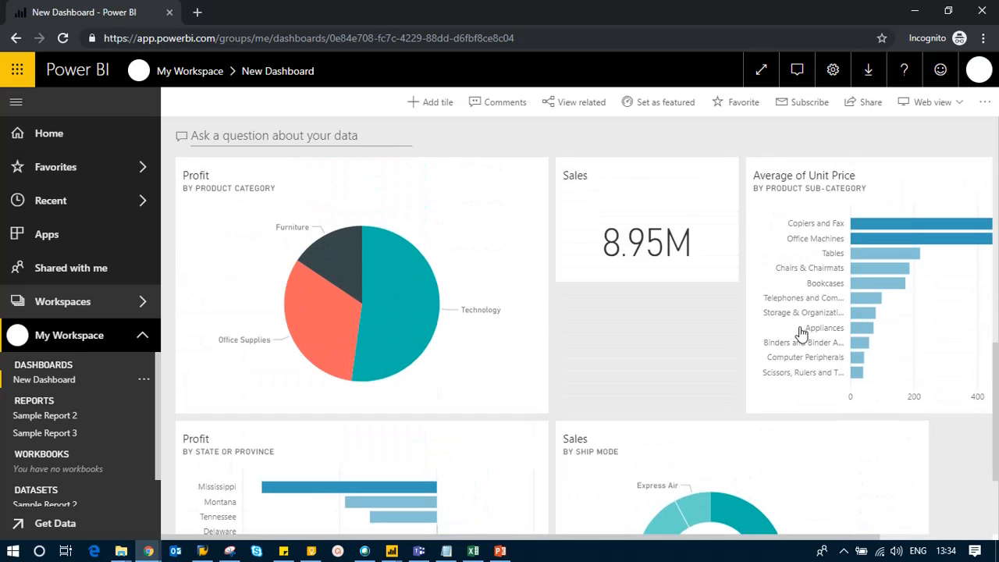
{"action": "scroll", "scroll_direction": "down", "scroll_amount": 3}
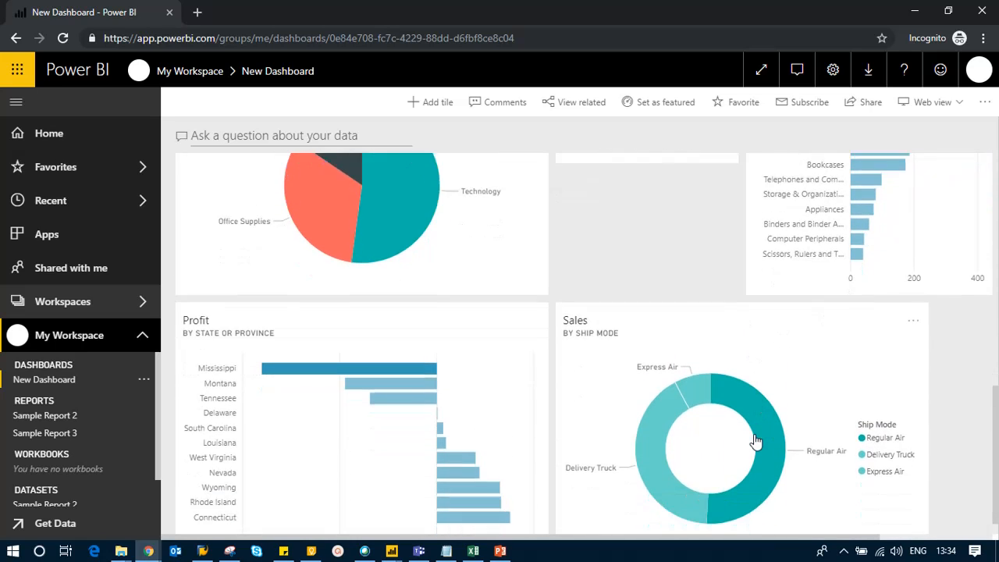
{"action": "scroll", "scroll_direction": "down", "scroll_amount": 3}
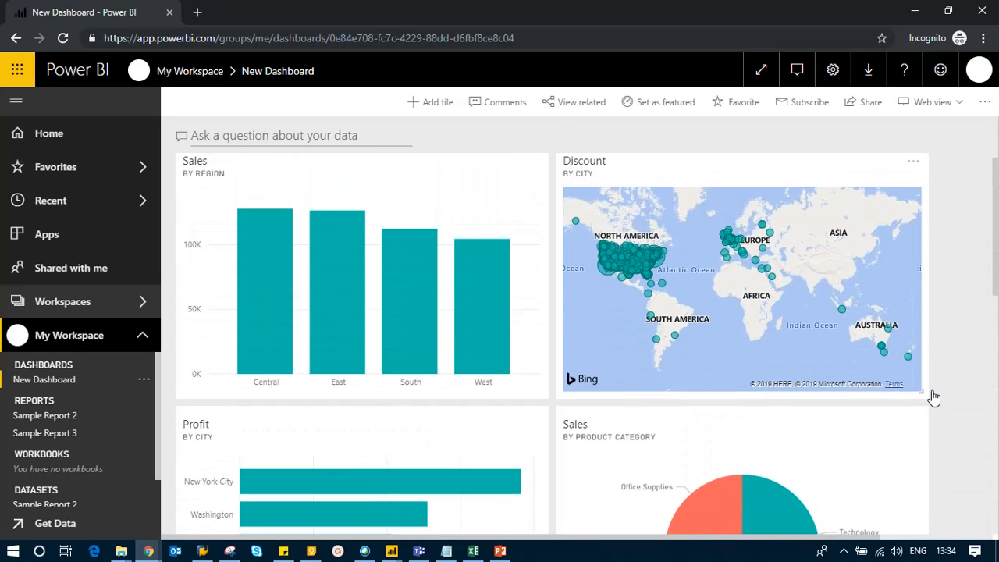
{"action": "scroll", "scroll_direction": "down", "scroll_amount": 3}
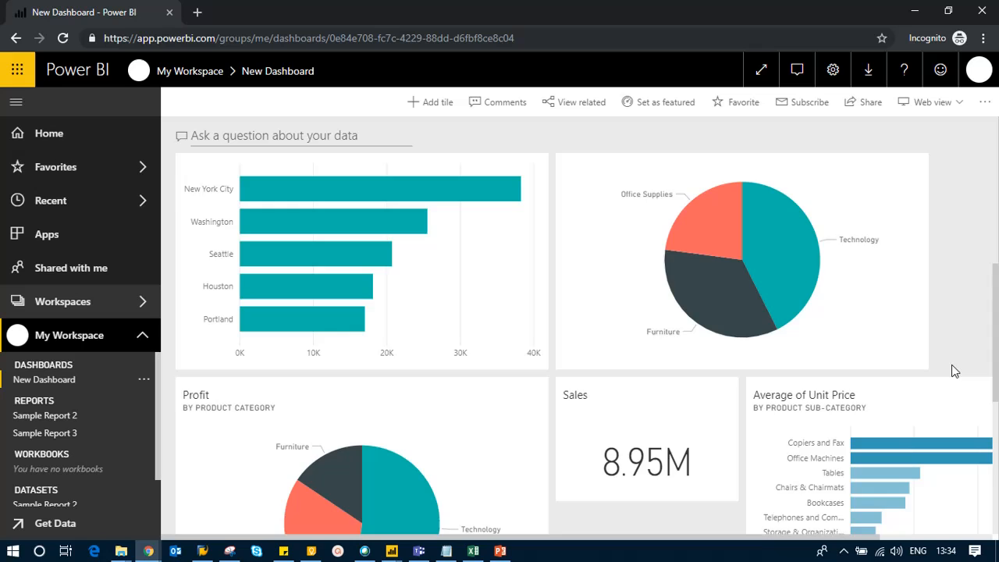
{"action": "scroll", "scroll_direction": "down", "scroll_amount": 3}
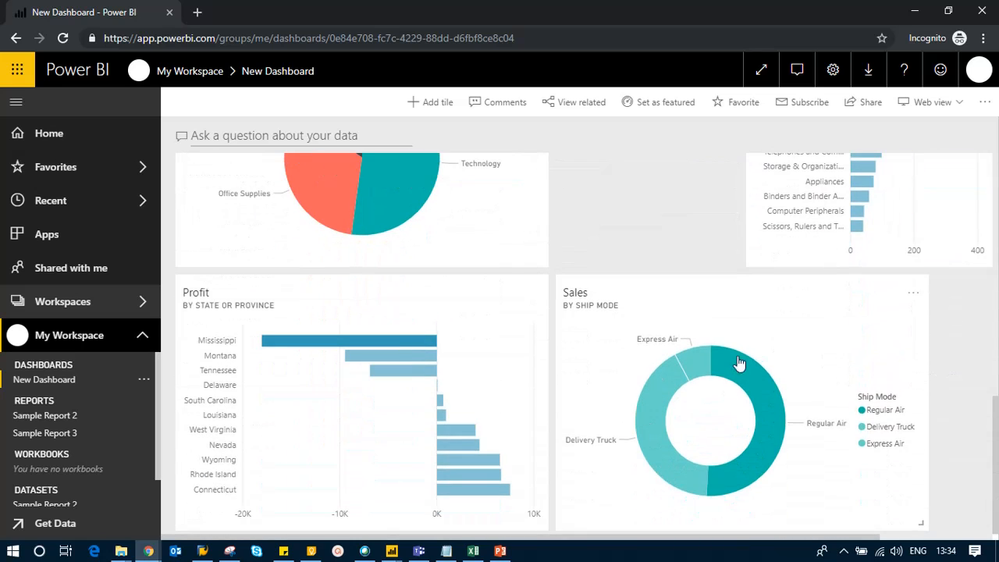
{"action": "mouse_move", "coordinate": [833, 346]}
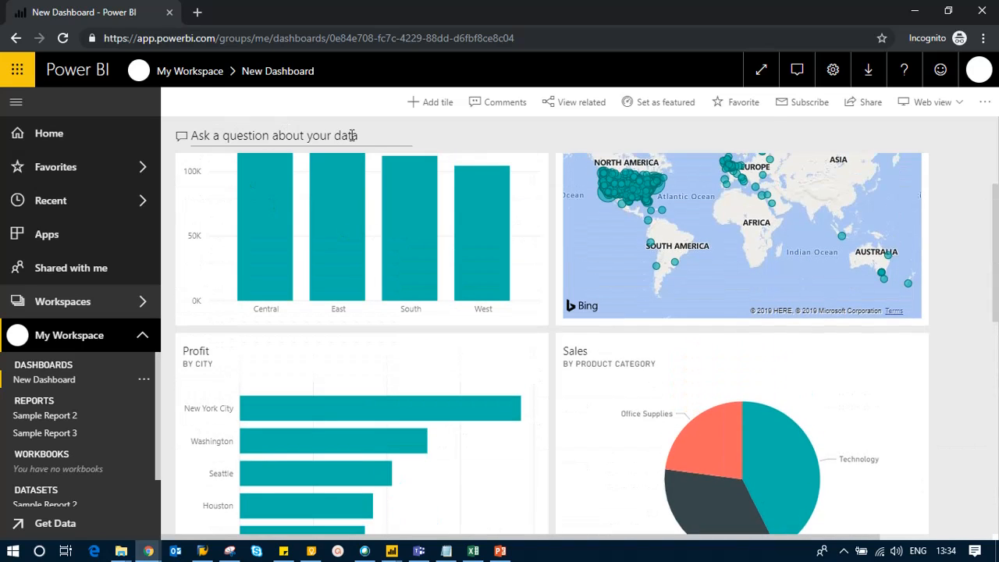
{"action": "scroll", "scroll_direction": "up", "scroll_amount": 3}
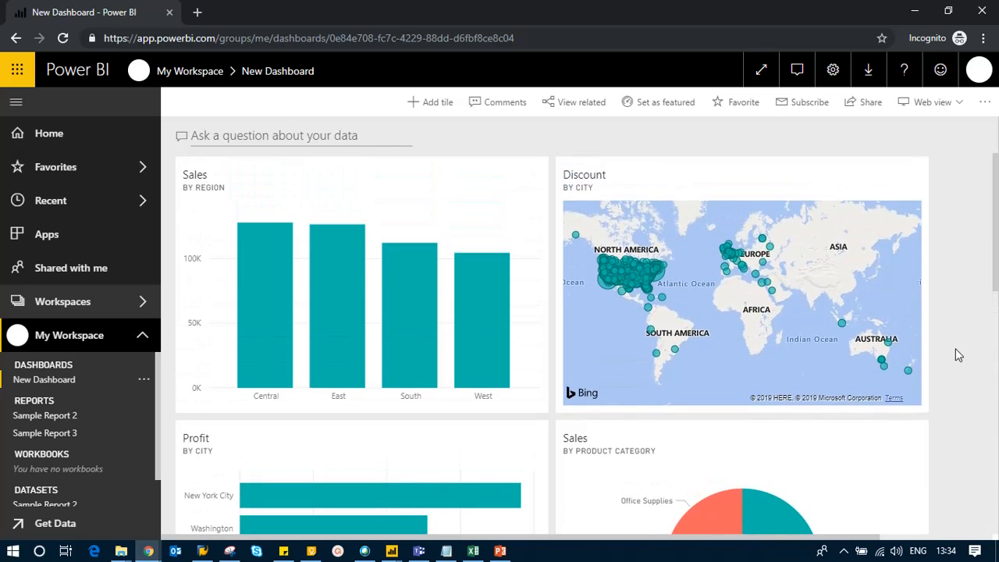